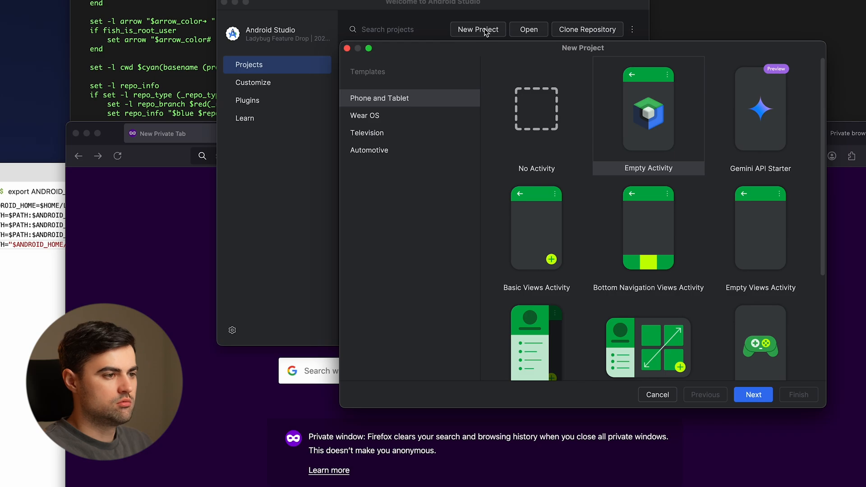
mouse_move(667, 140)
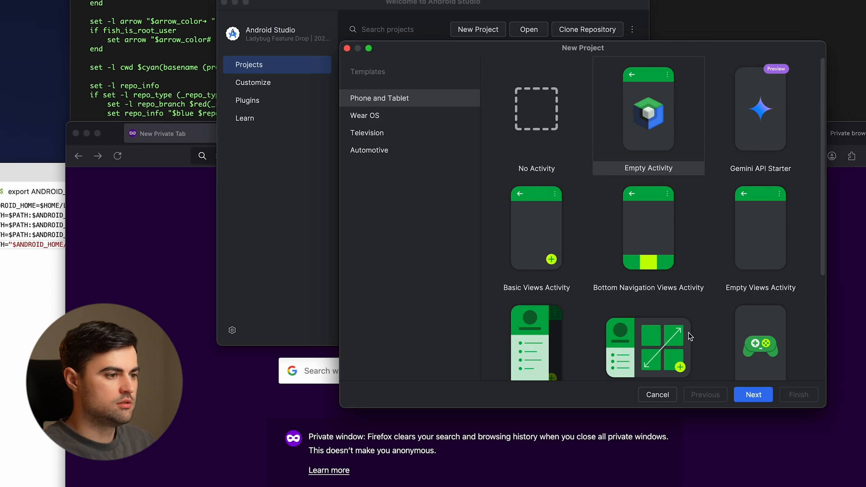
Proceed with the Empty Activity template toward creating the new project.
click(753, 395)
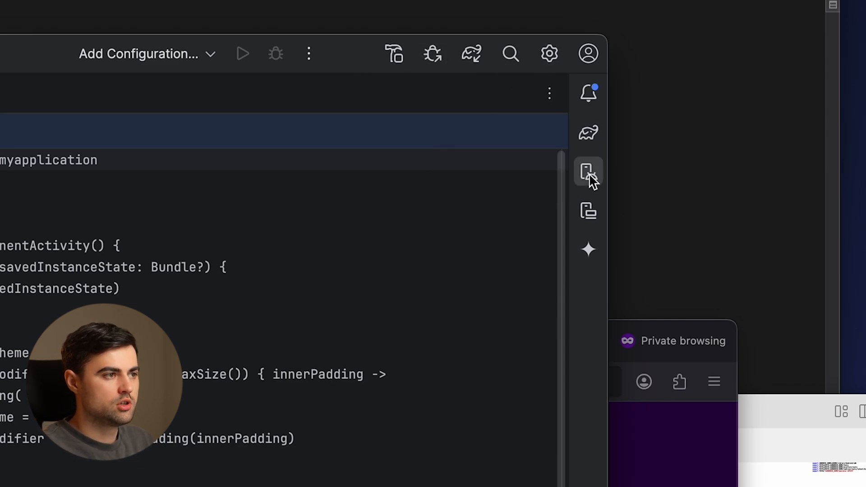
From Device Manager, begin creating a new virtual device via Create Virtual Device.
click(588, 171)
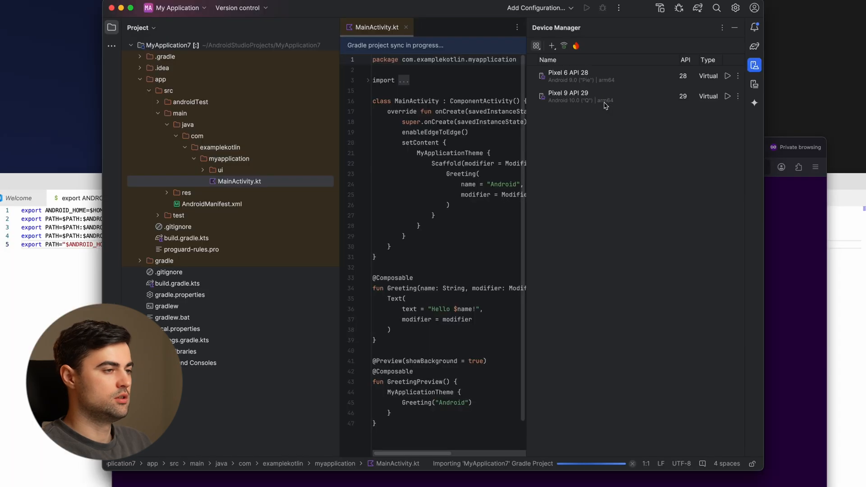
click(552, 46)
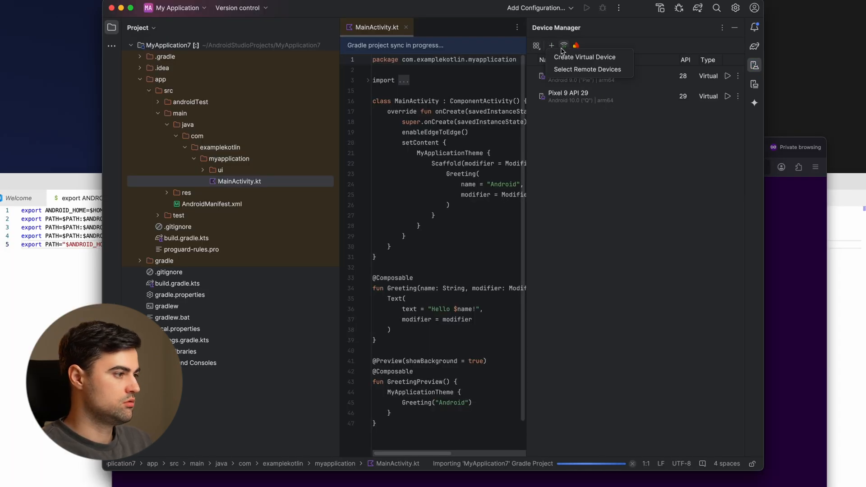
click(584, 56)
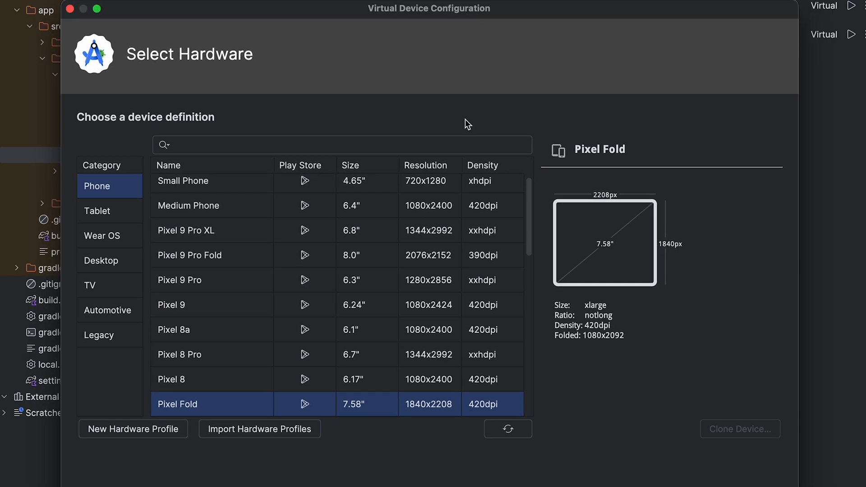
mouse_move(231, 330)
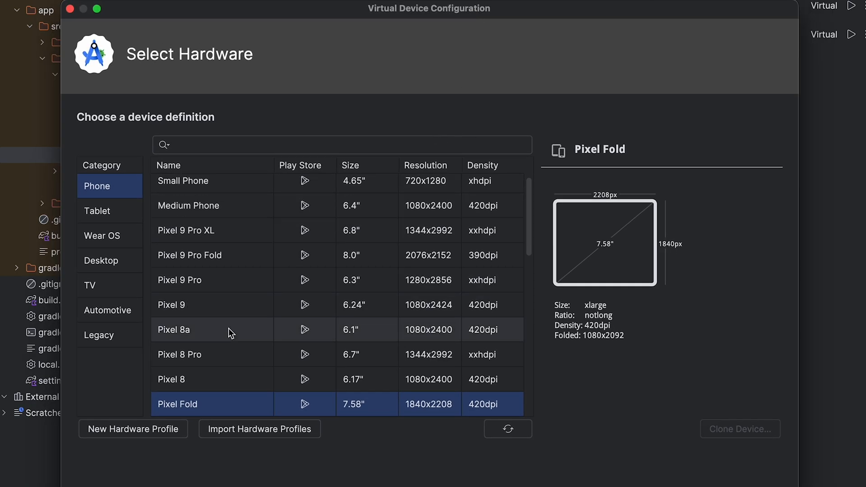
mouse_move(224, 300)
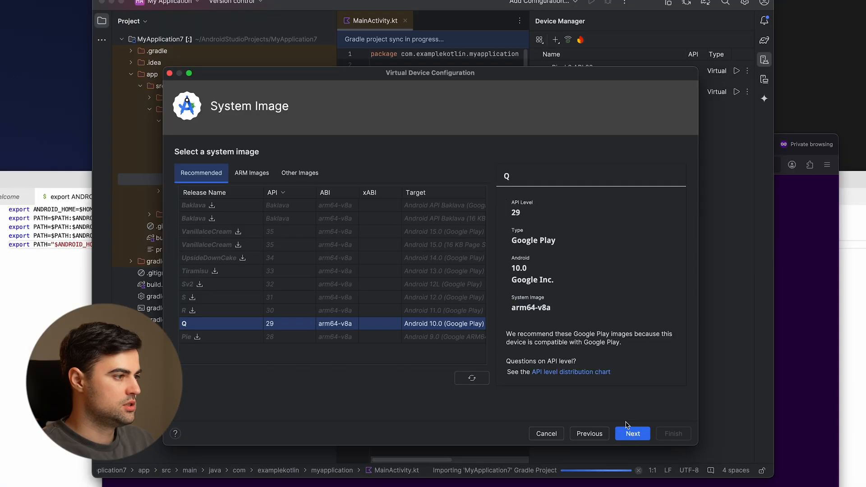
Browse ARM and other images, then advance with the Q (API 29, arm64-v8a) default image.
click(251, 173)
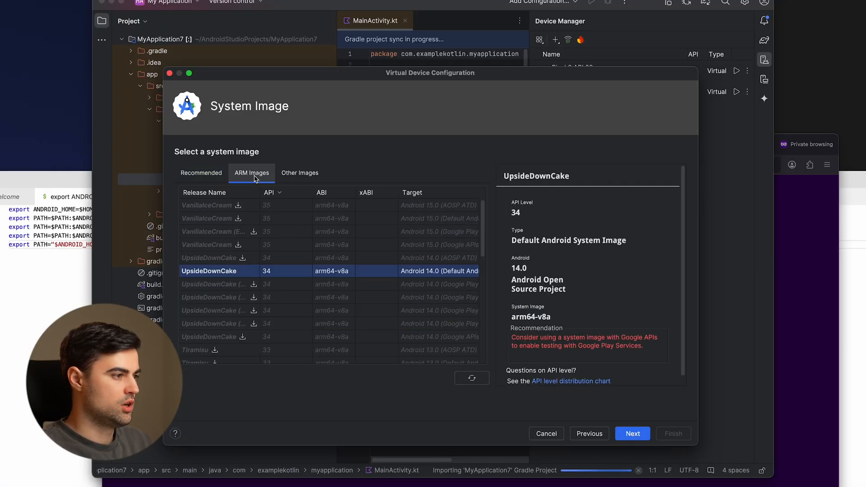
scroll(down, 3)
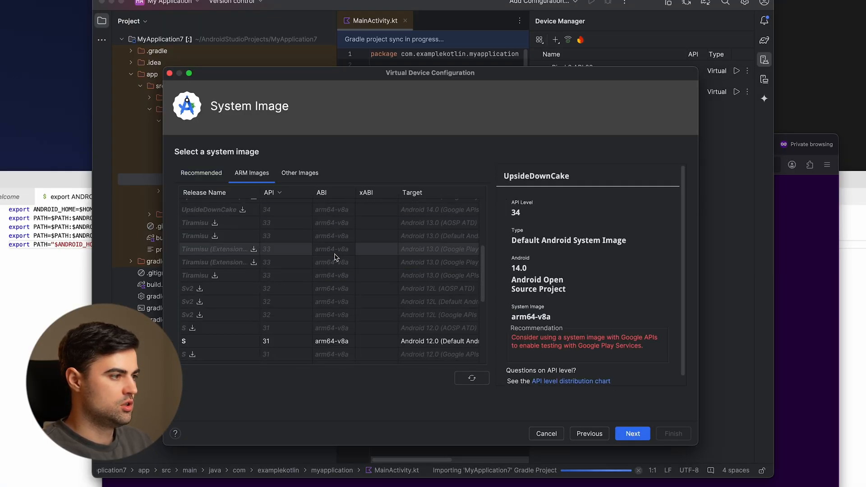
click(300, 173)
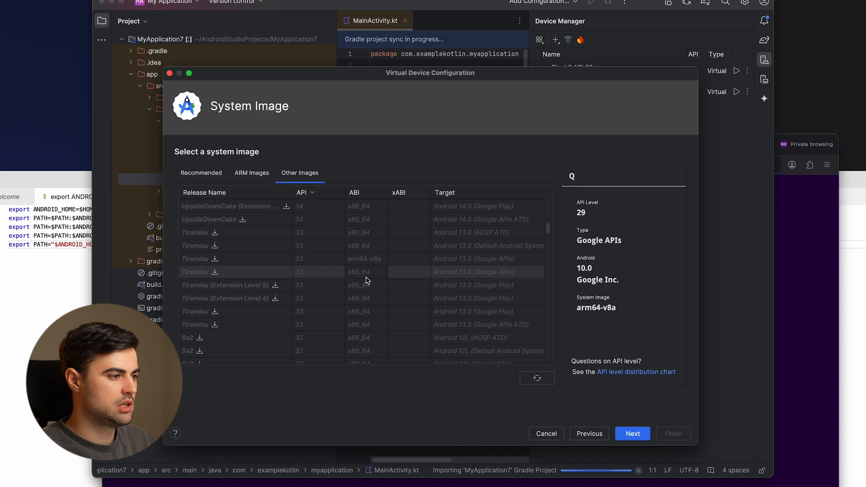
scroll(down, 3)
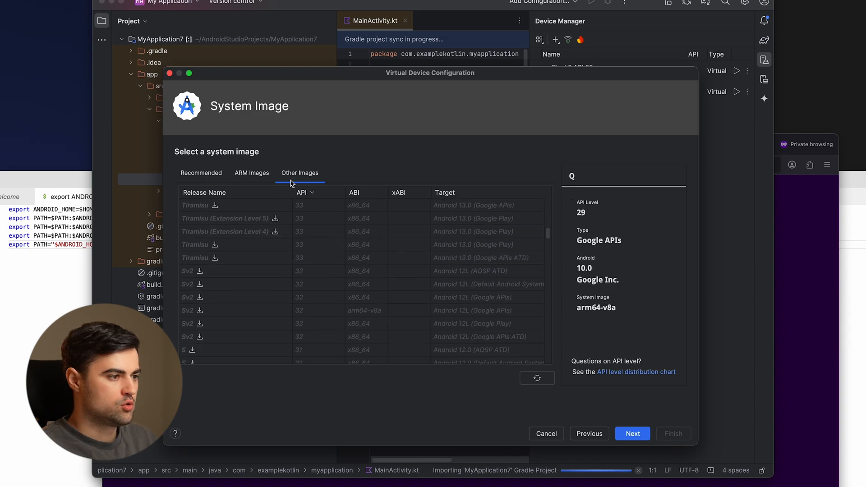
click(252, 173)
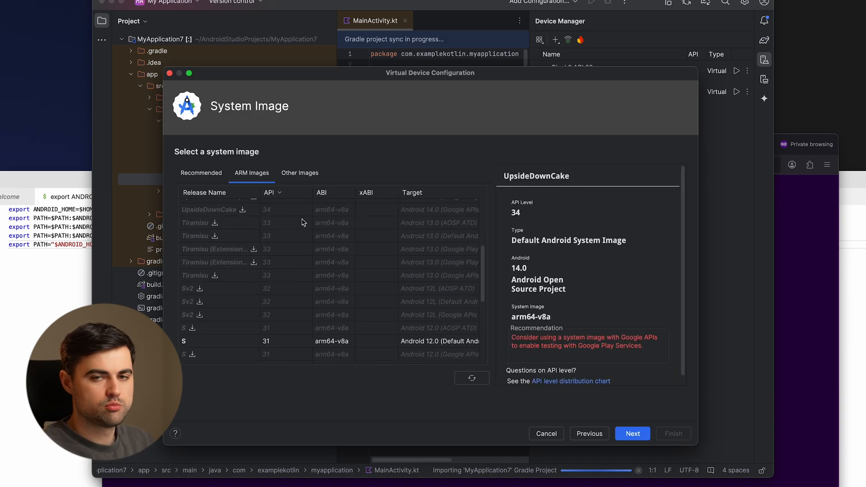
scroll(down, 3)
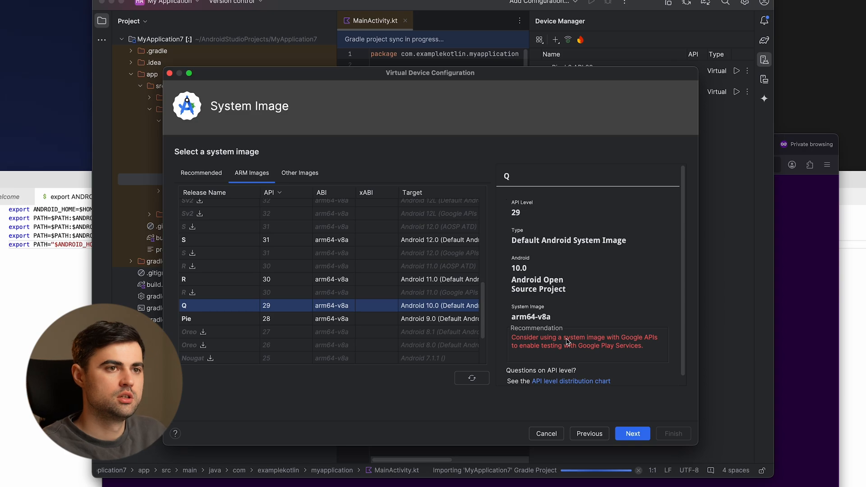
mouse_move(652, 342)
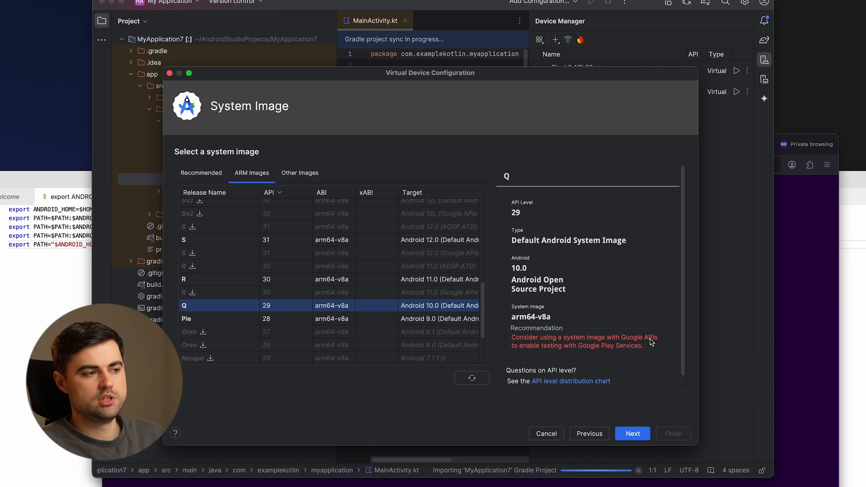
mouse_move(647, 343)
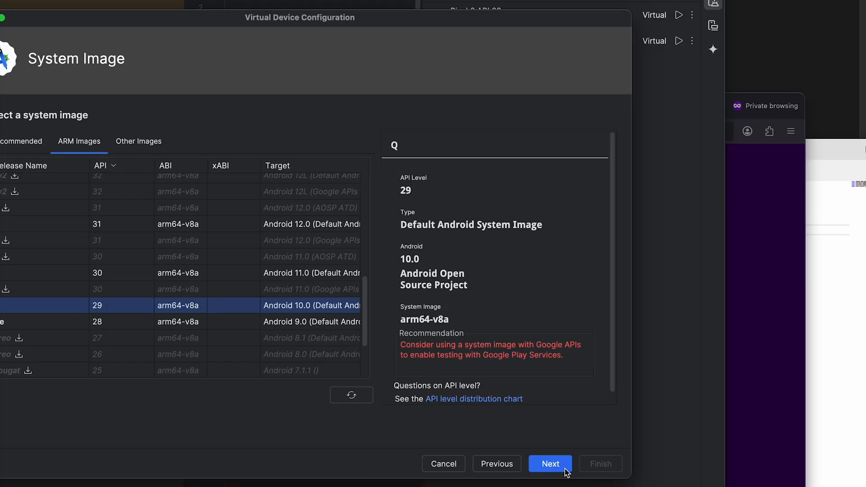
click(549, 464)
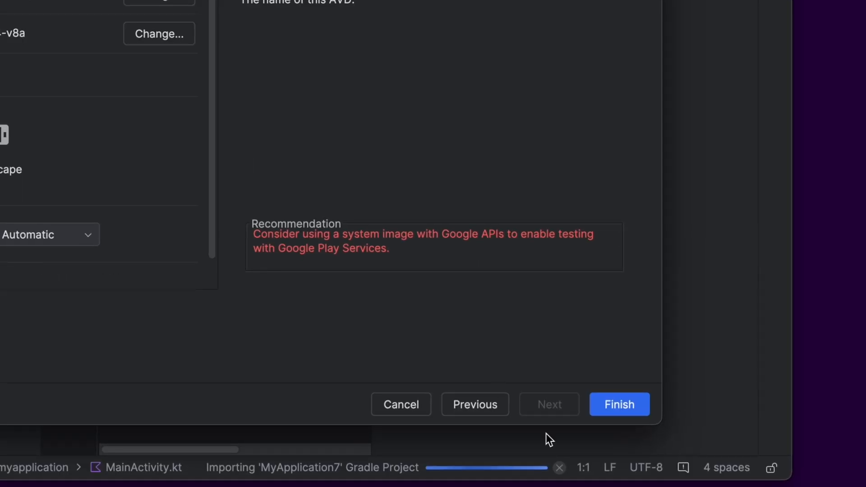
Finish the Virtual Device Configuration so the new Android 10 device is created.
click(620, 404)
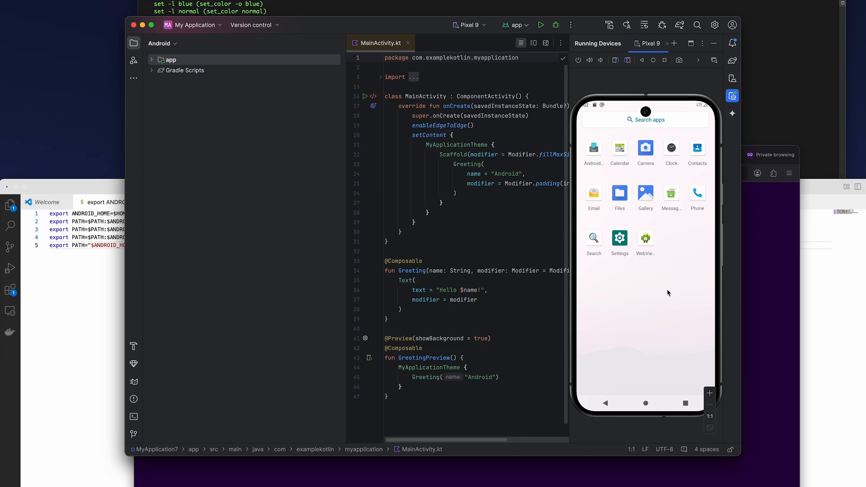
mouse_move(659, 266)
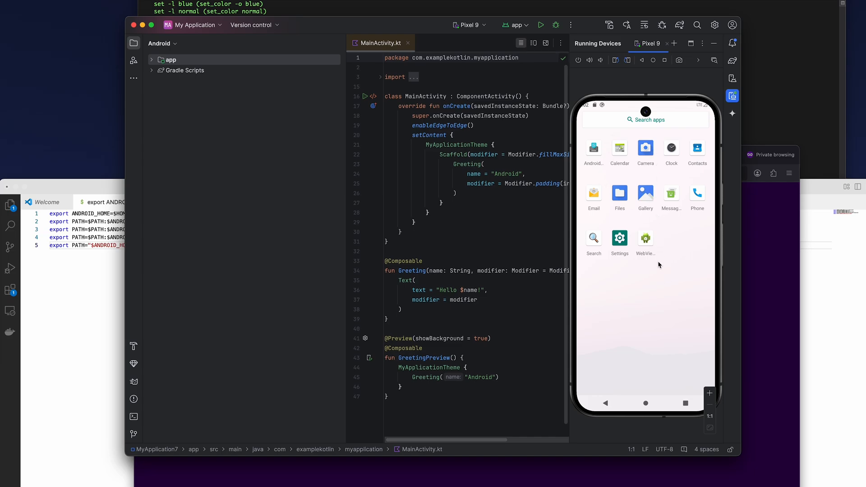
mouse_move(673, 247)
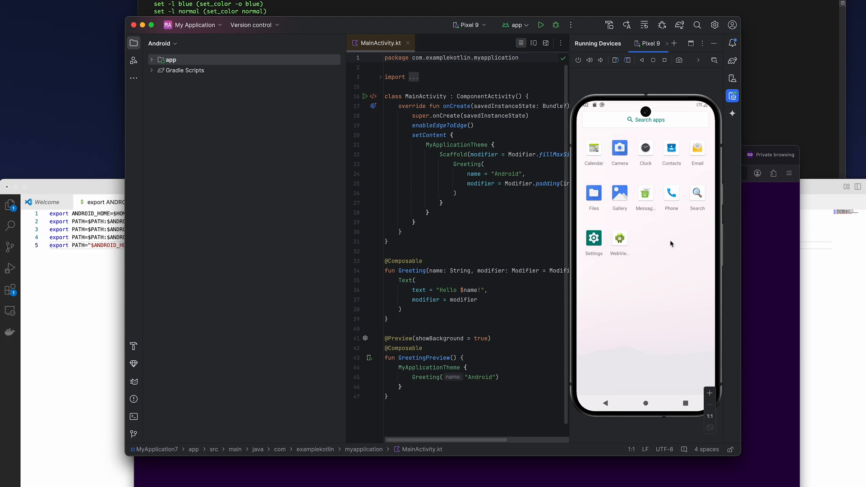
mouse_move(652, 229)
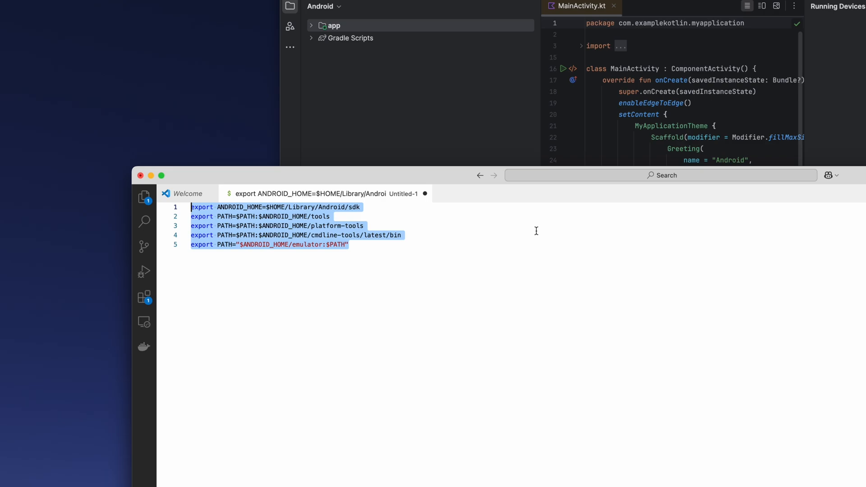
Select all five ANDROID_HOME and PATH export lines in the untitled file.
click(349, 244)
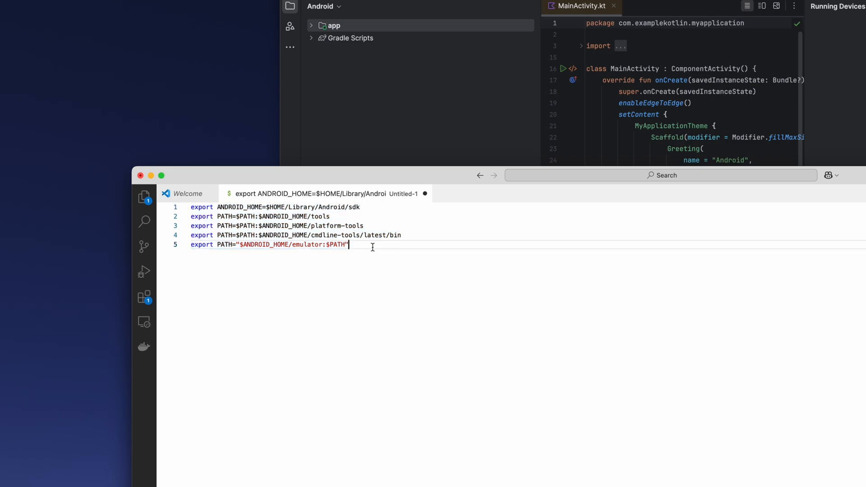
key(cmd+a)
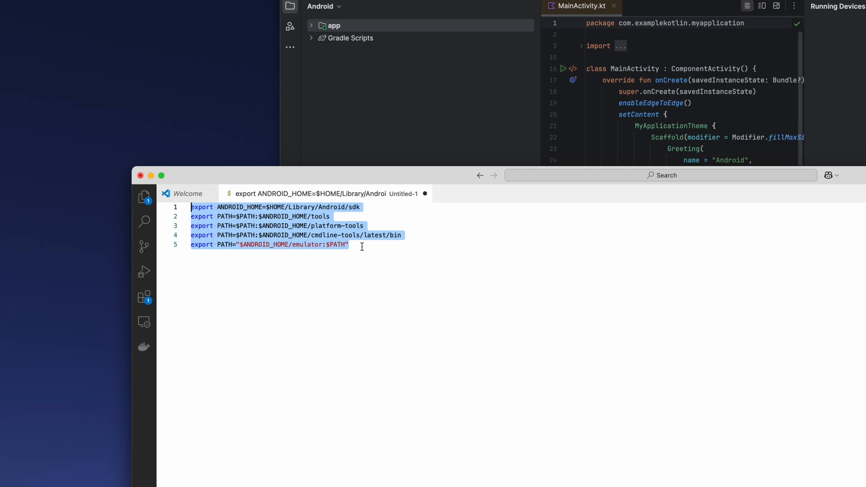
mouse_move(402, 242)
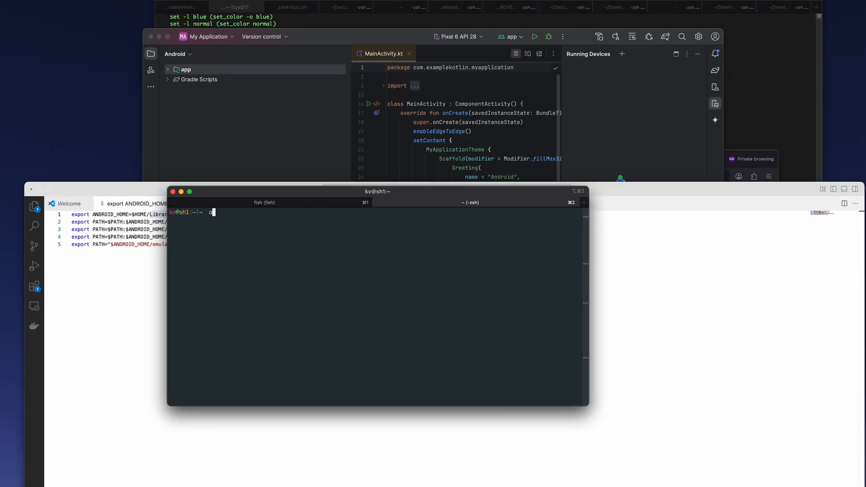
Run adb devices showing both emulators offline, then adb to print its usage help.
text(adb devices)
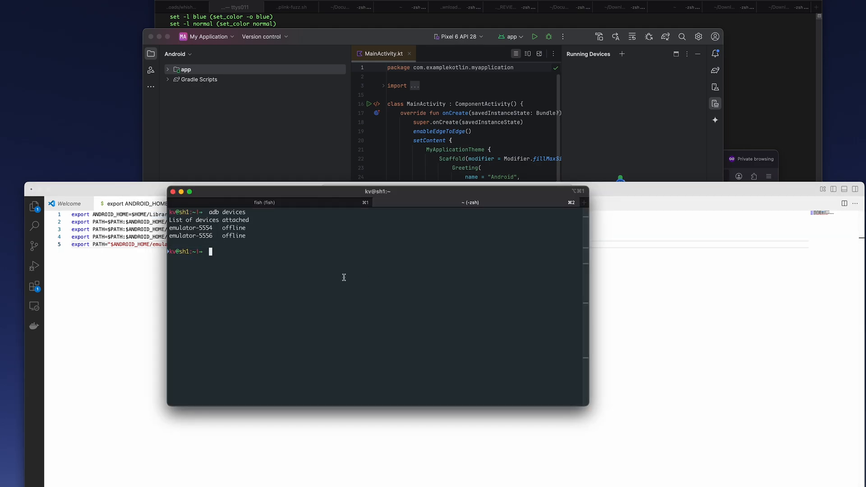
text(adb)
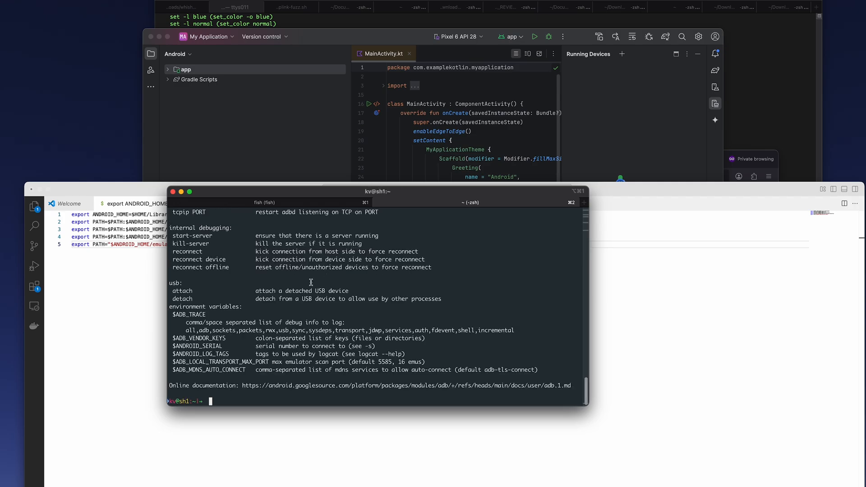
mouse_move(415, 269)
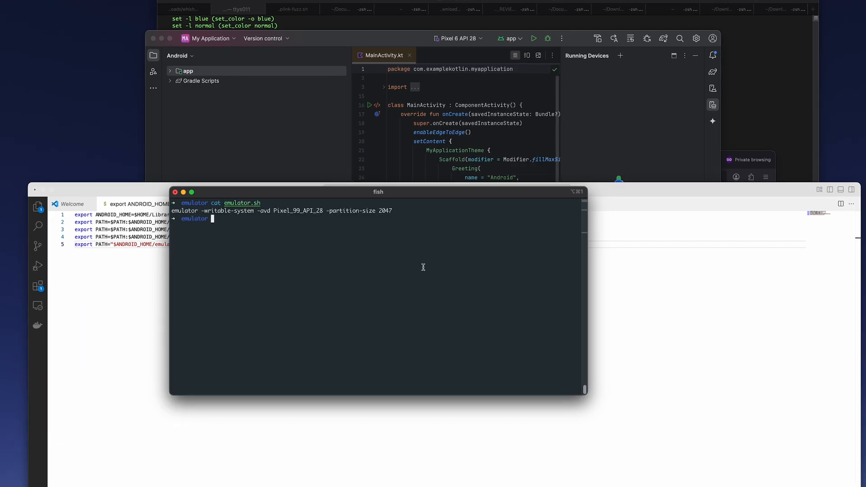
Select the emulator.sh command and the Pixel_9 device name from the AVD list.
double_click(297, 210)
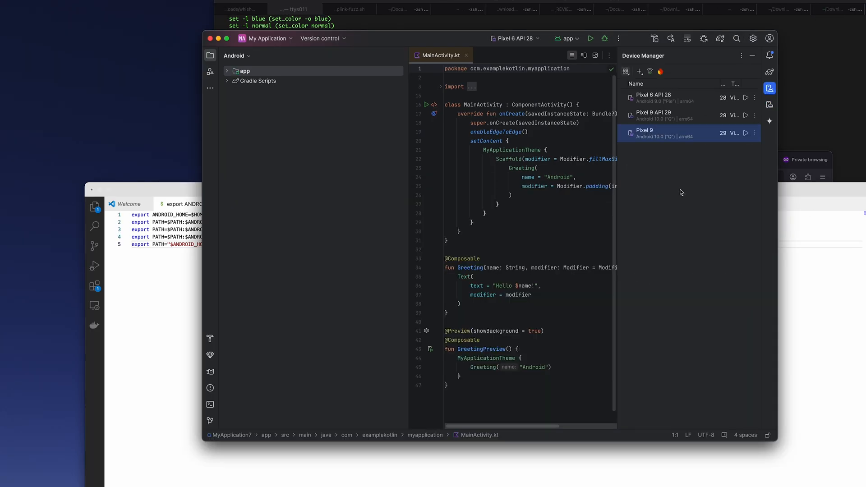
mouse_move(767, 208)
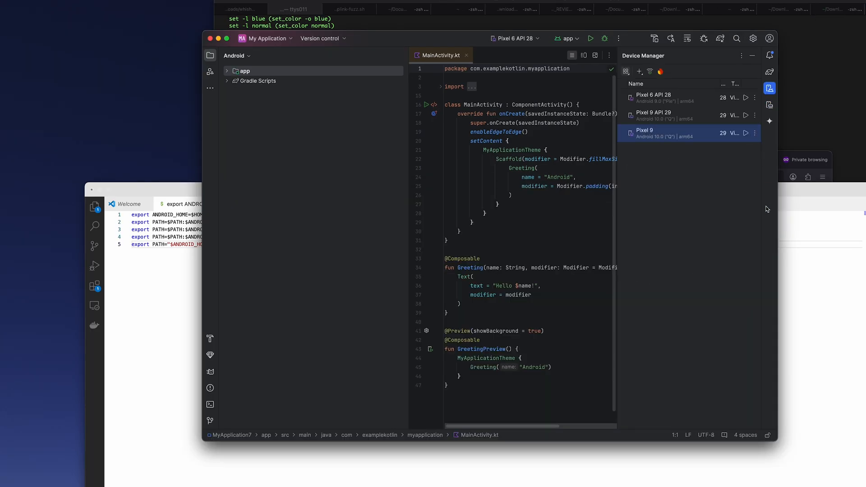
mouse_move(639, 135)
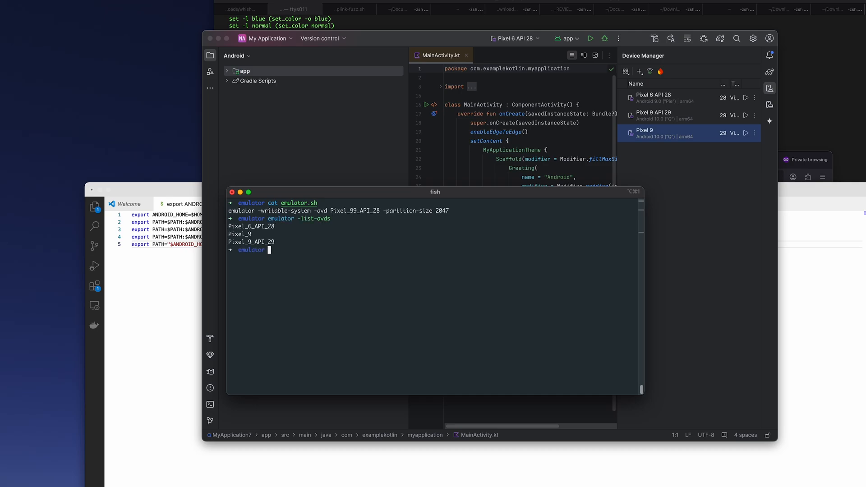
double_click(239, 234)
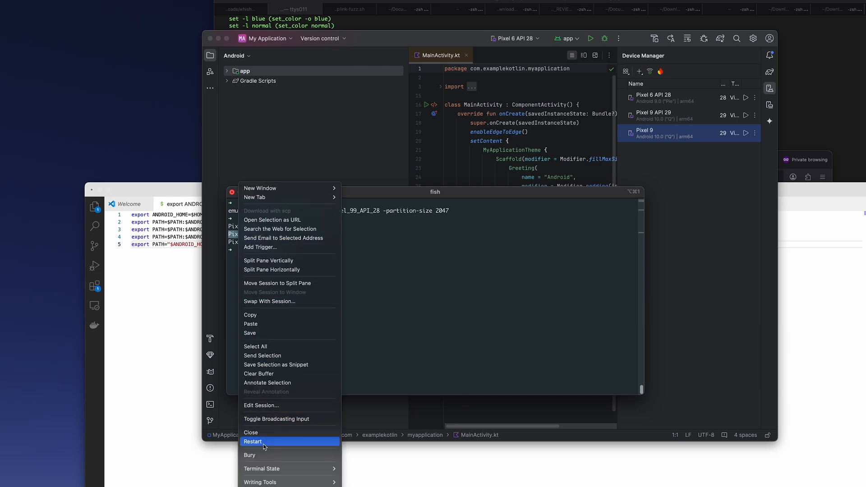
mouse_move(263, 315)
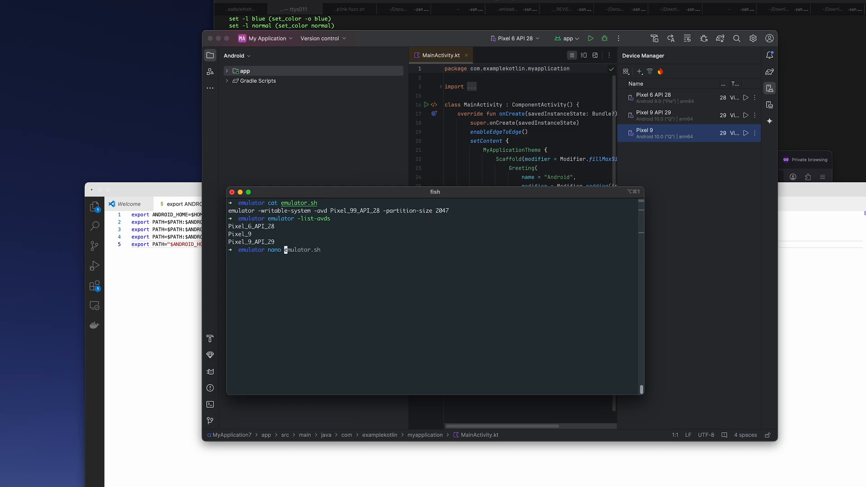
Edit emulator.sh in nano so it launches Pixel_9 instead of Pixel_99_API_28, and save it.
key(enter)
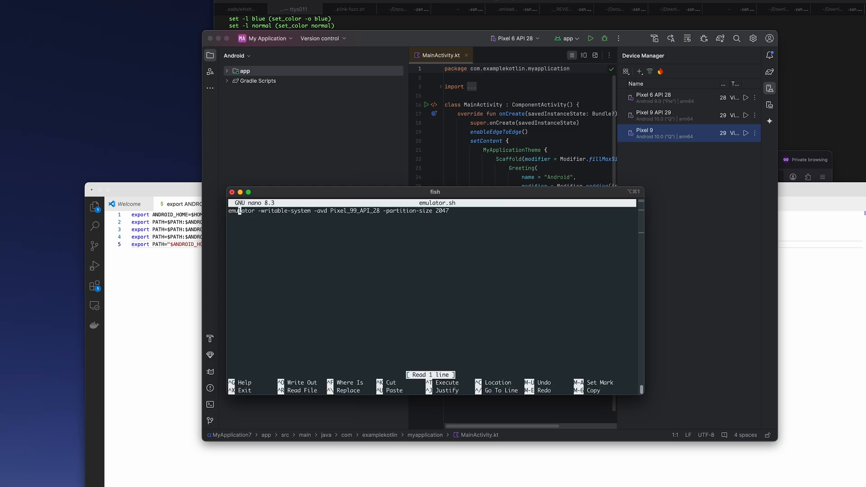
click(358, 211)
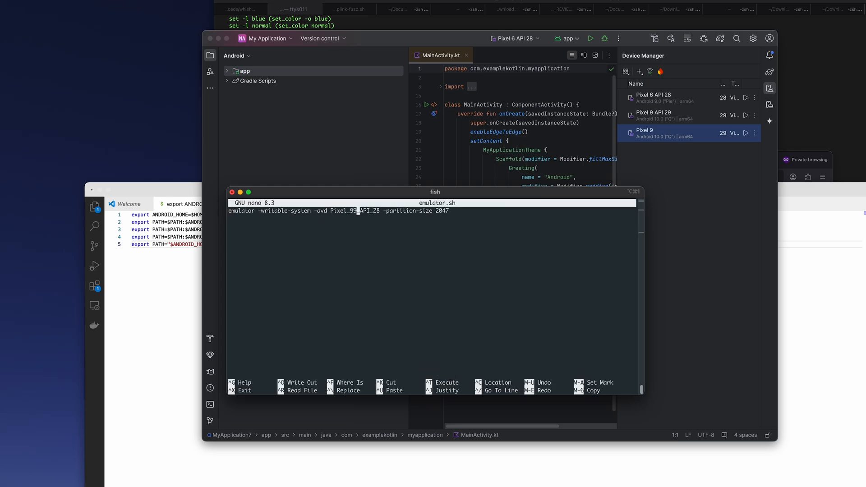
key(Backspace)
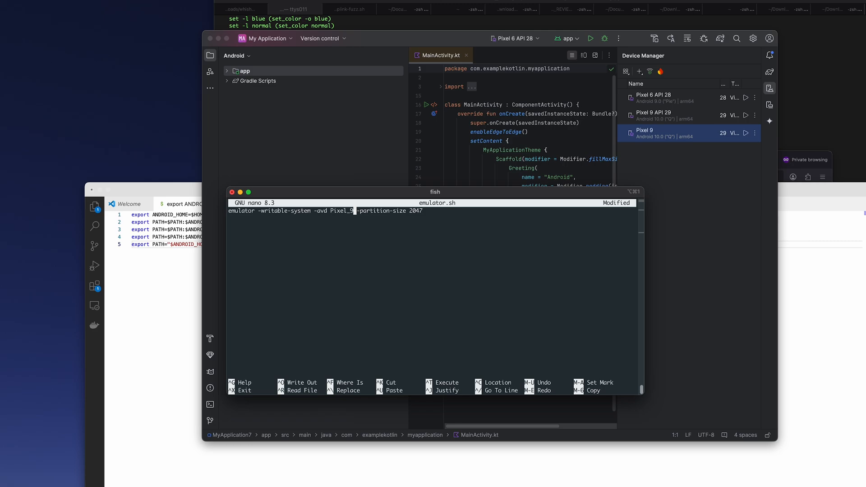
key(ctrl+x)
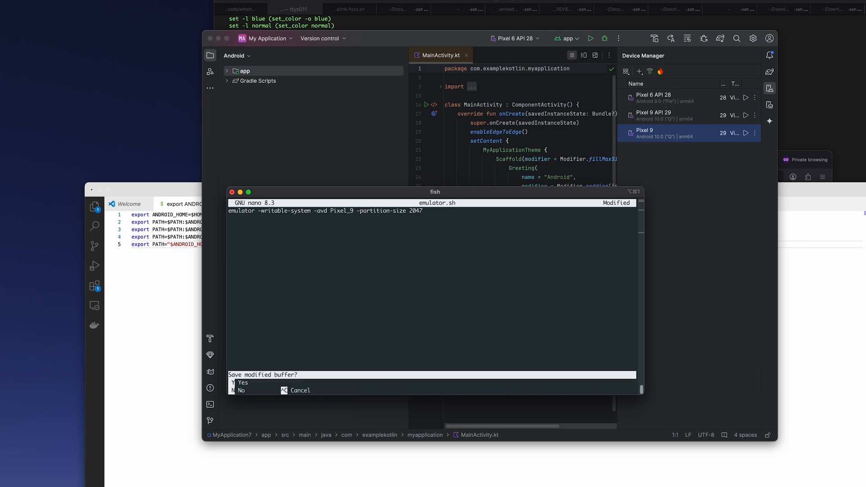
key(n)
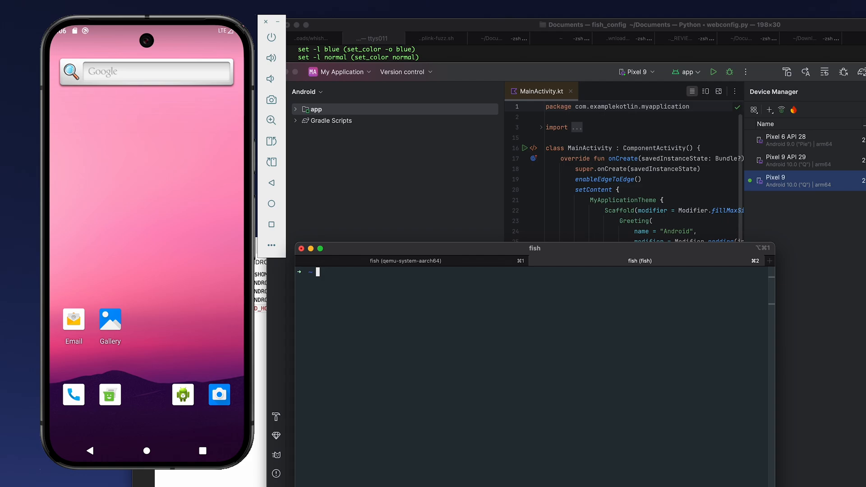
Run adb devices, adb -s emulator-5558 root, then remount its system partition.
text(adb devices)
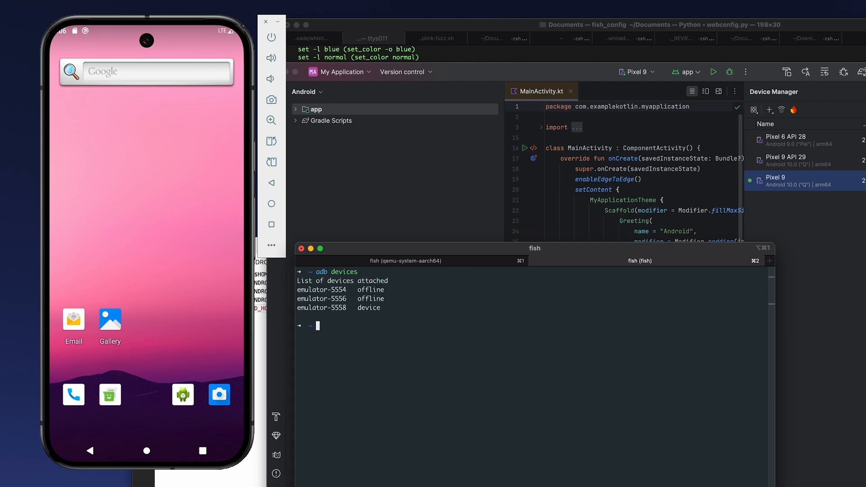
double_click(367, 308)
text(adb)
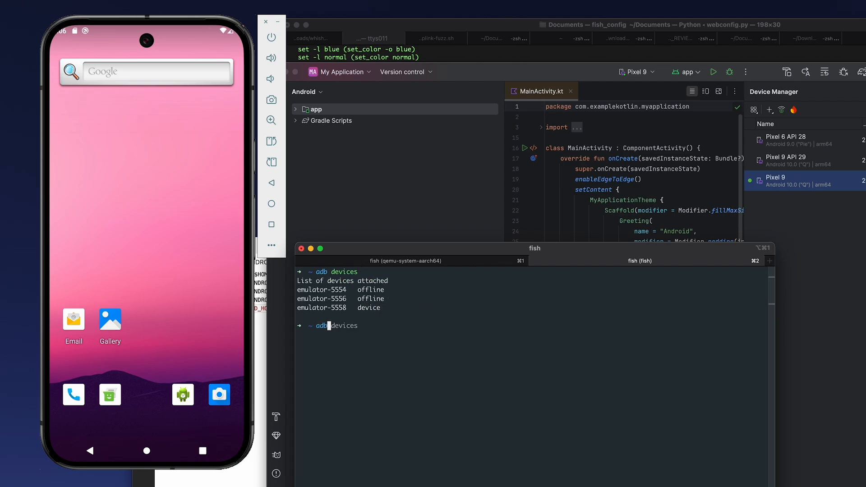
text(root)
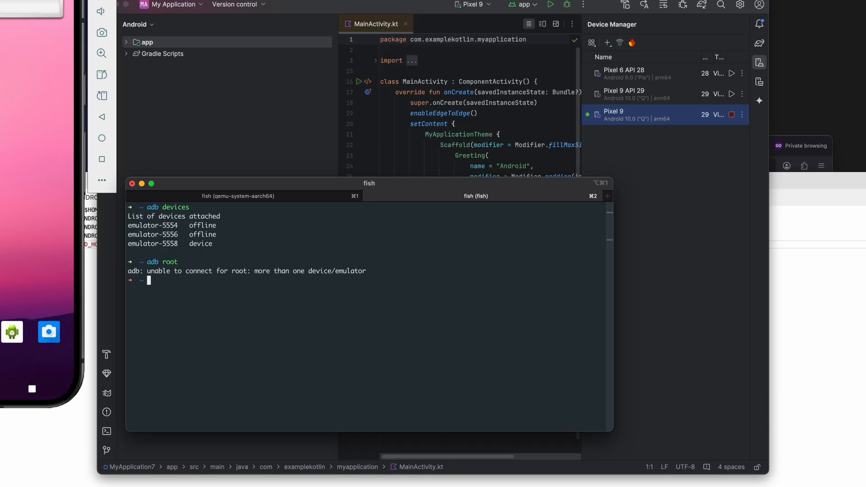
text(adb -s root)
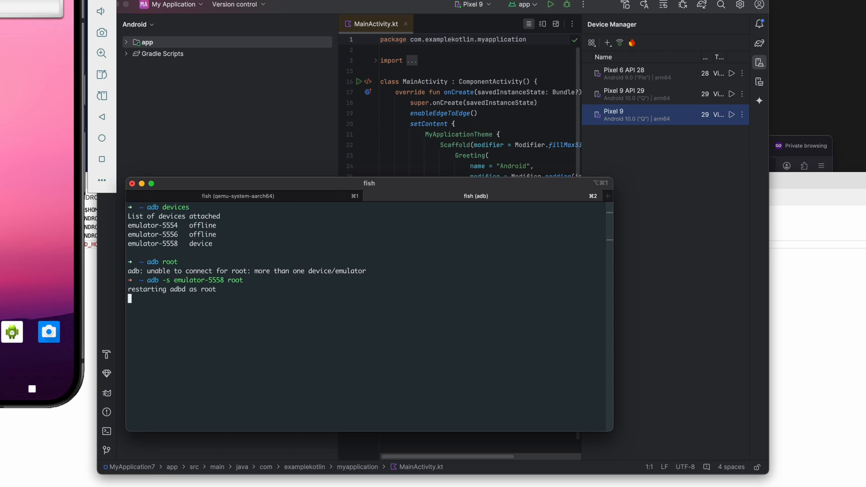
text(adb remount)
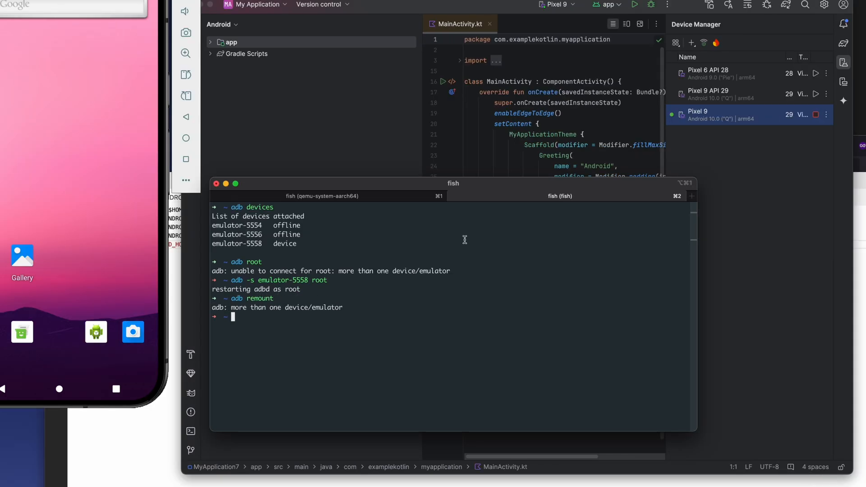
text(adb remount)
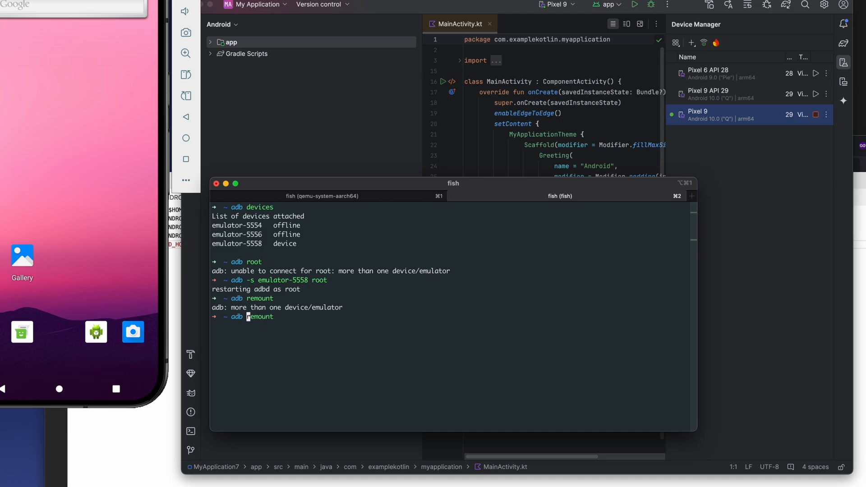
key(Return)
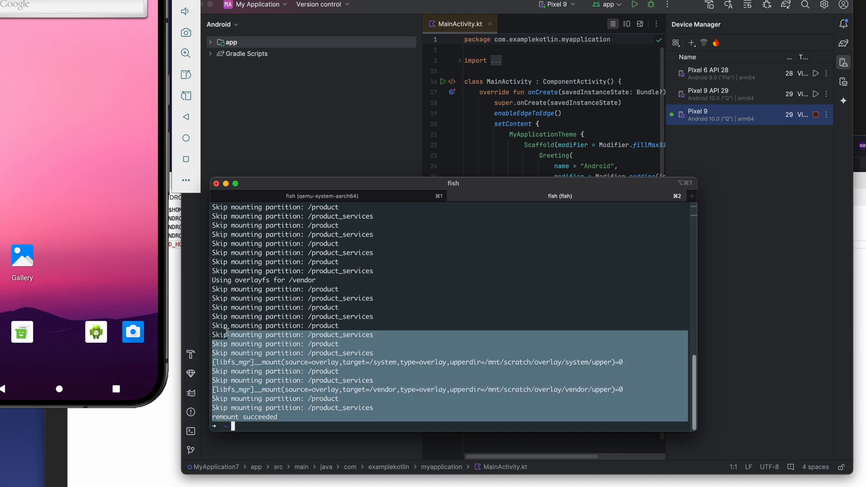
Enter adb shell on emulator-5558, confirm id reports uid=0(root), exit and remount again.
text(adb shell)
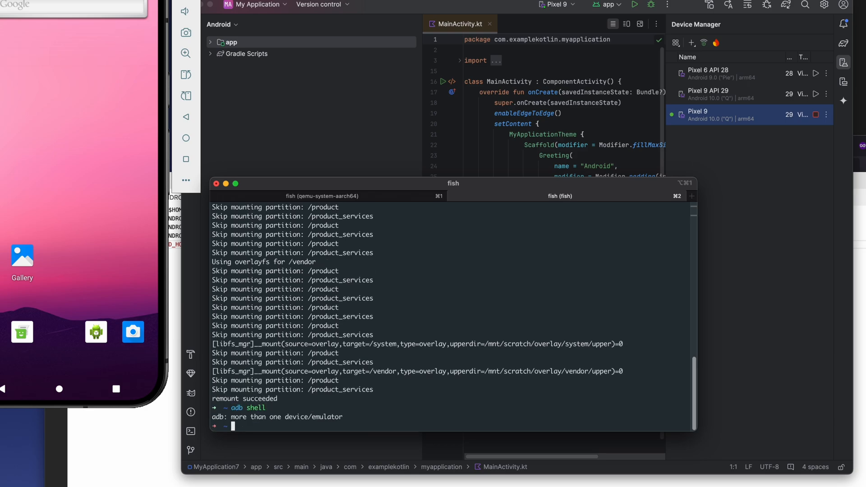
text(adb -s emulator-5558 remount)
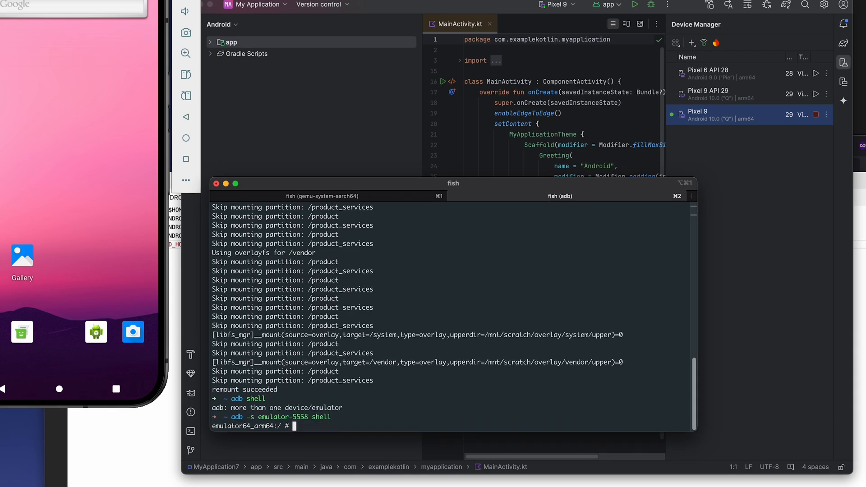
text(id)
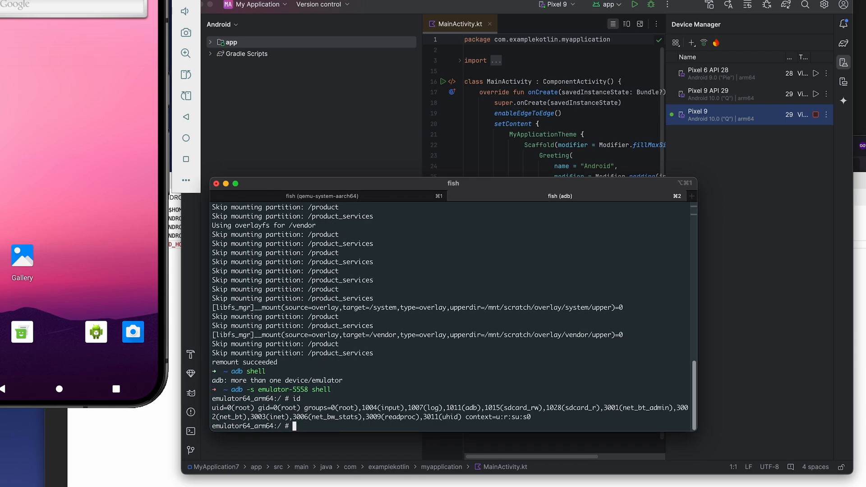
text(exit)
text(adb root ; adb)
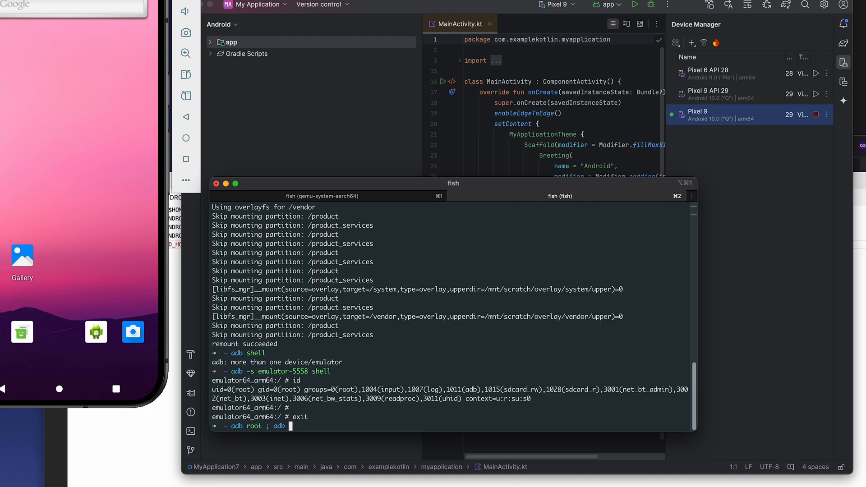
text(remount)
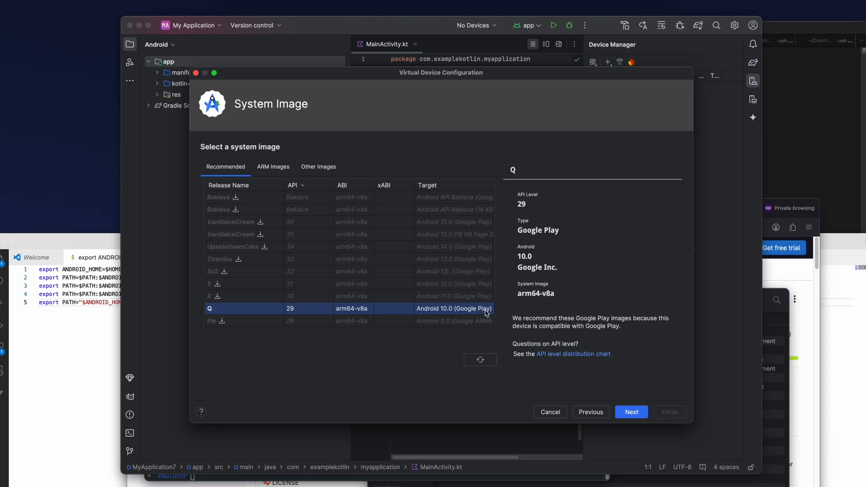
Pick the Q (API 29) image for Pixel 8, show emulator.sh, and launch the emulator from the script.
click(632, 411)
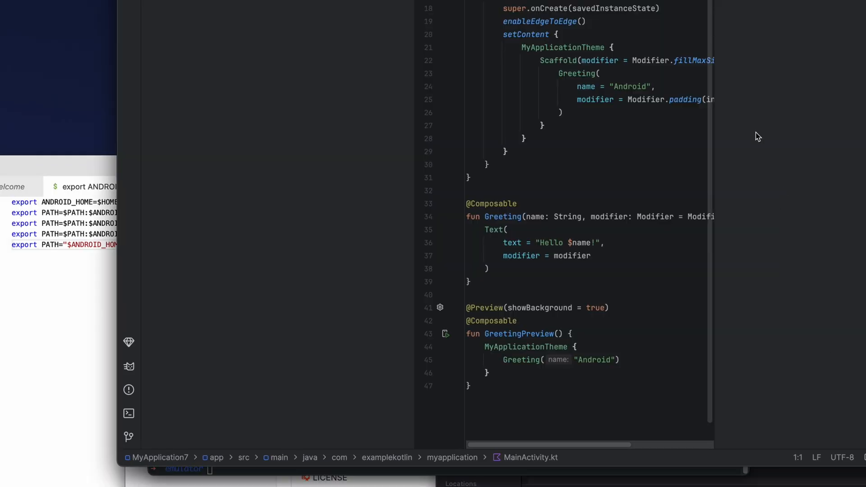
mouse_move(411, 139)
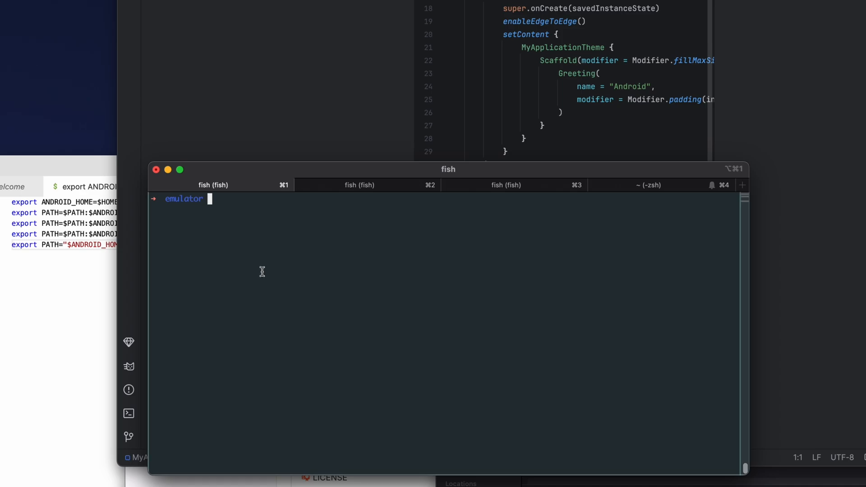
text(cat emulator.sh)
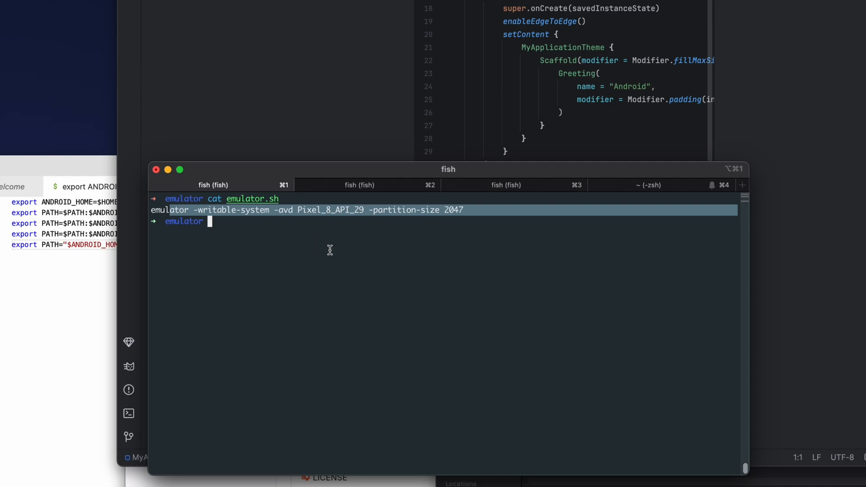
text(cat emulator.sh)
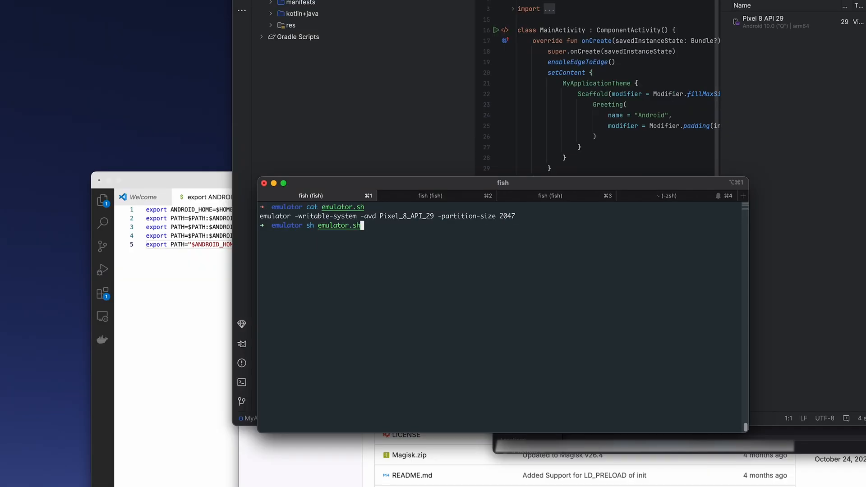
key(enter)
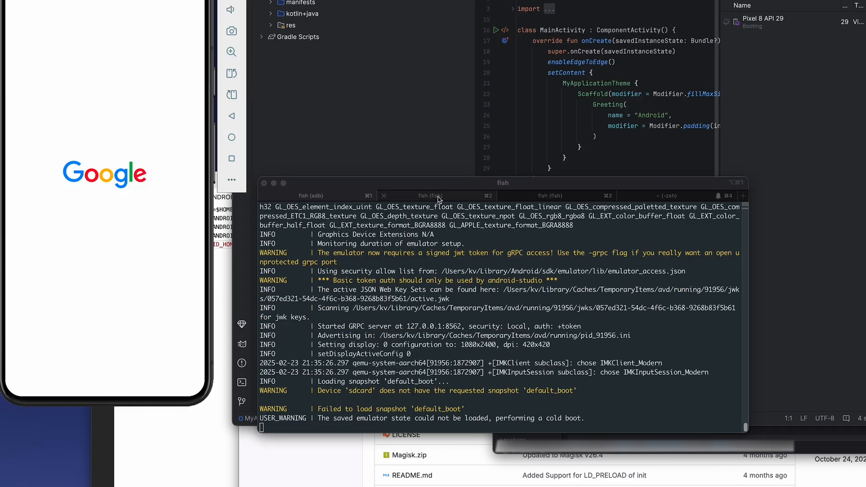
In a second fish shell, list emulator-5562 with adb devices and find adb root refused on the production build.
click(310, 196)
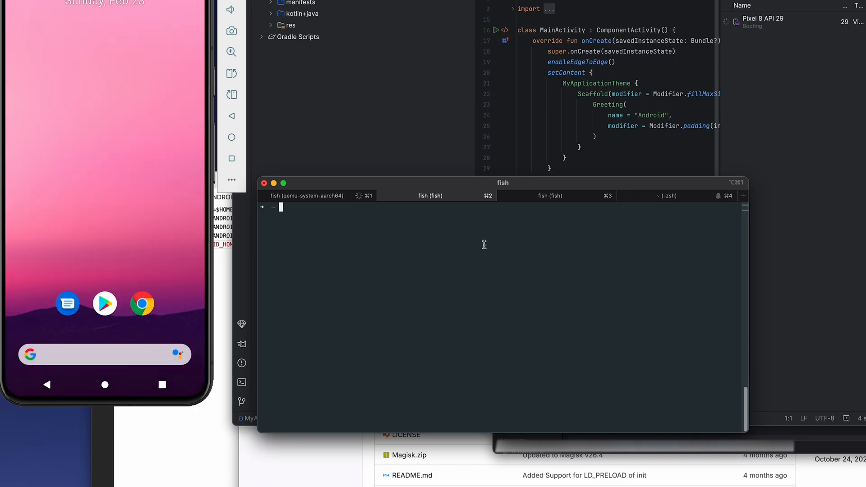
text(s)
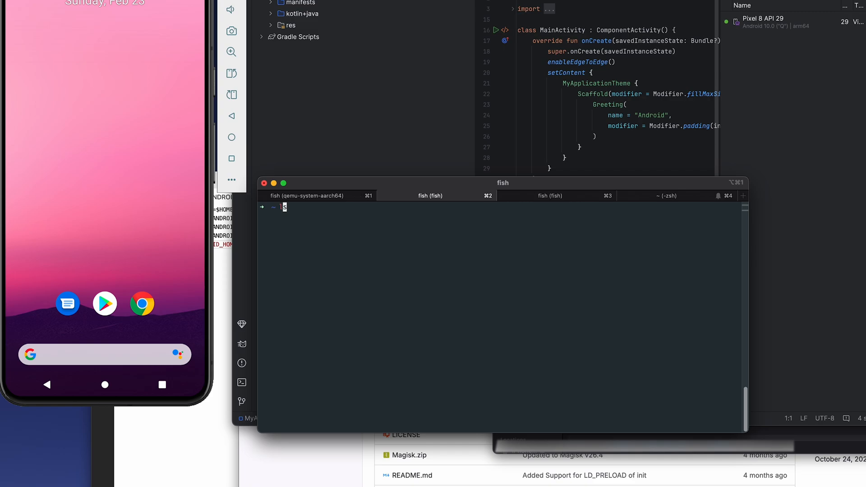
text(adb devices)
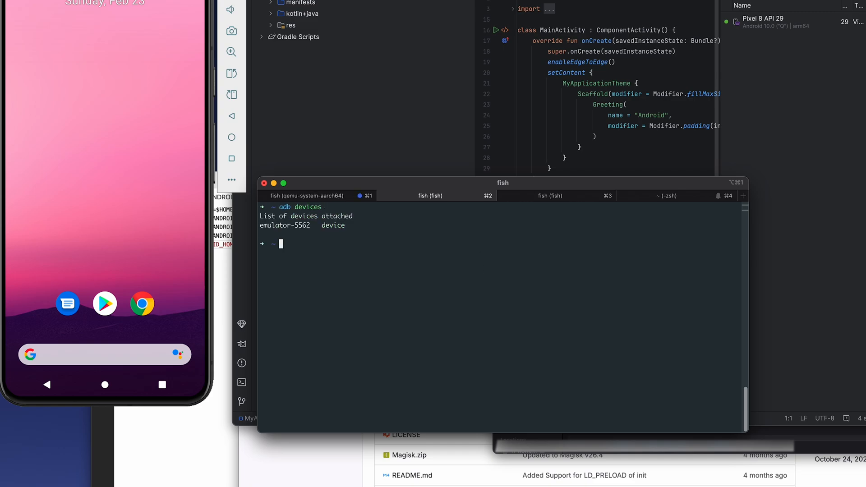
text(adb devices)
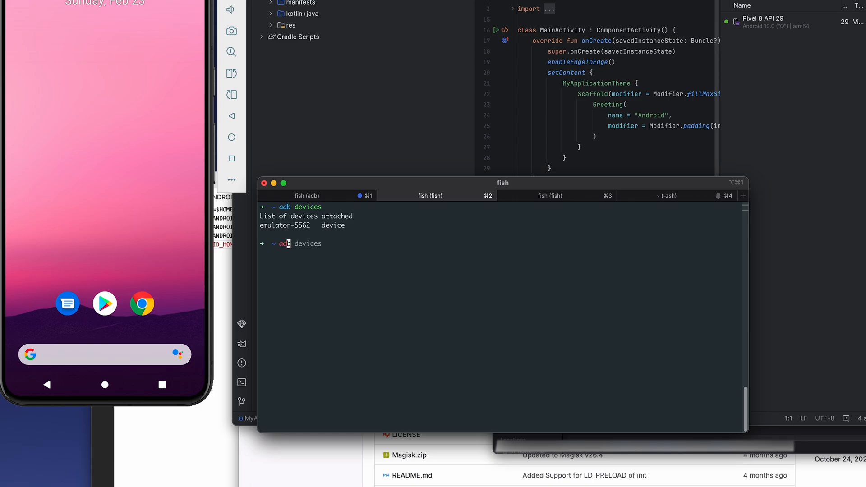
text(root)
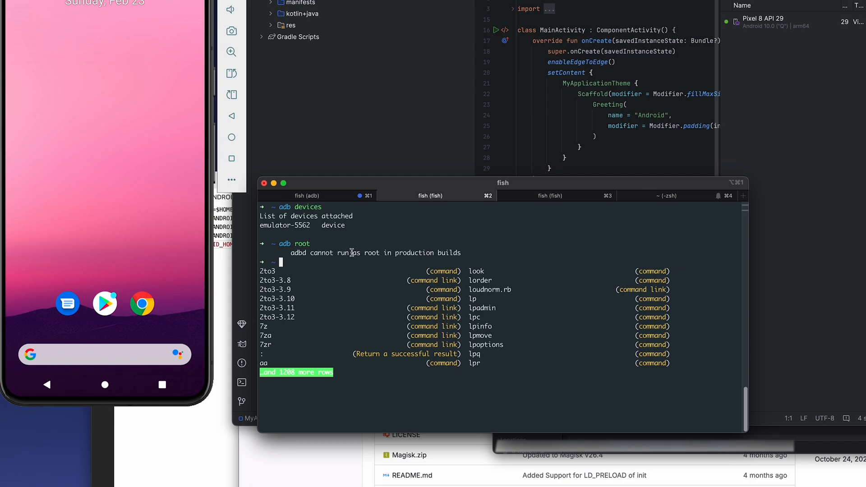
text(qemu-img)
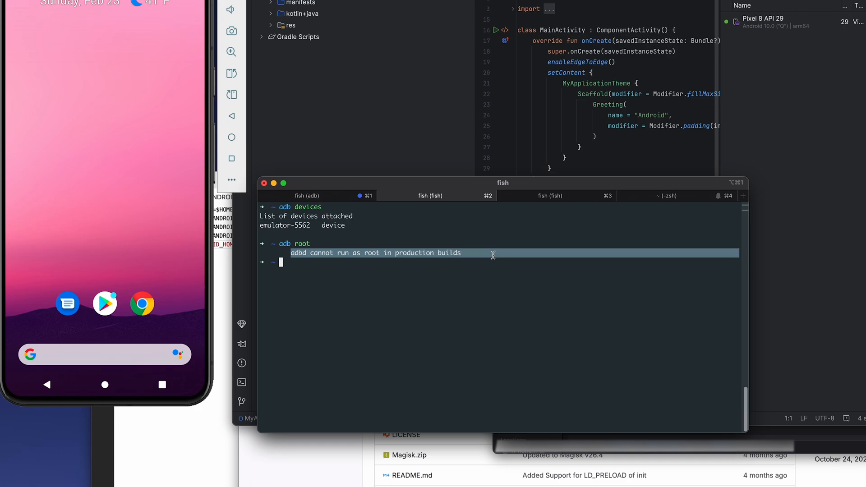
mouse_move(372, 292)
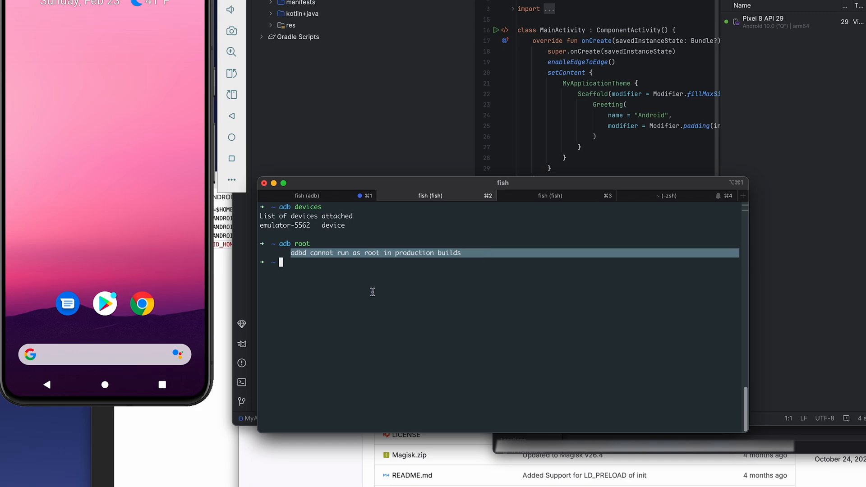
mouse_move(433, 457)
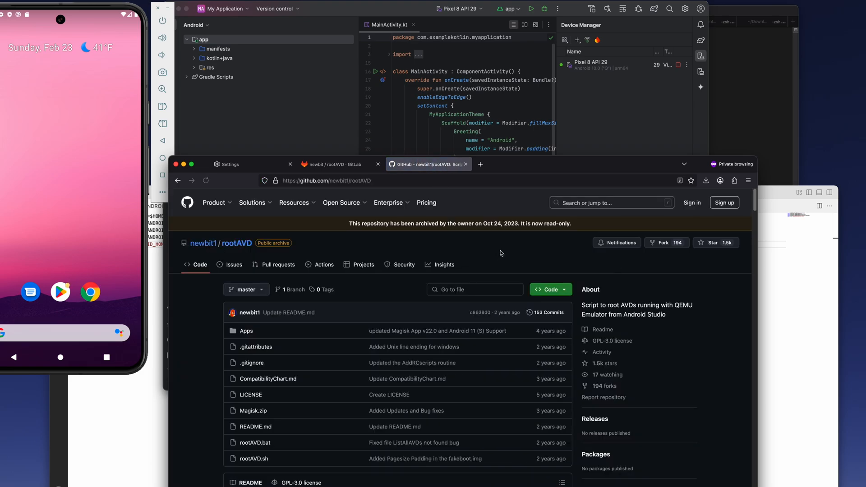
From the README link, reach the rootAVD GitLab project and download its source as a zip.
scroll(down, 3)
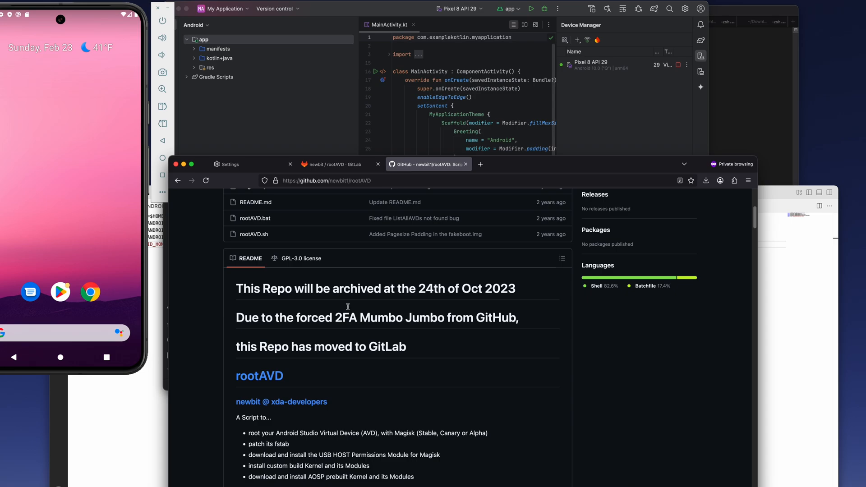
mouse_move(256, 380)
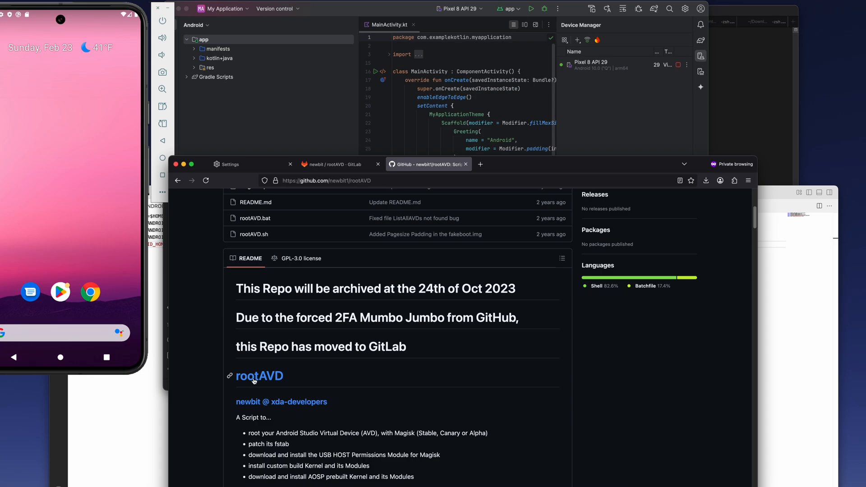
click(259, 376)
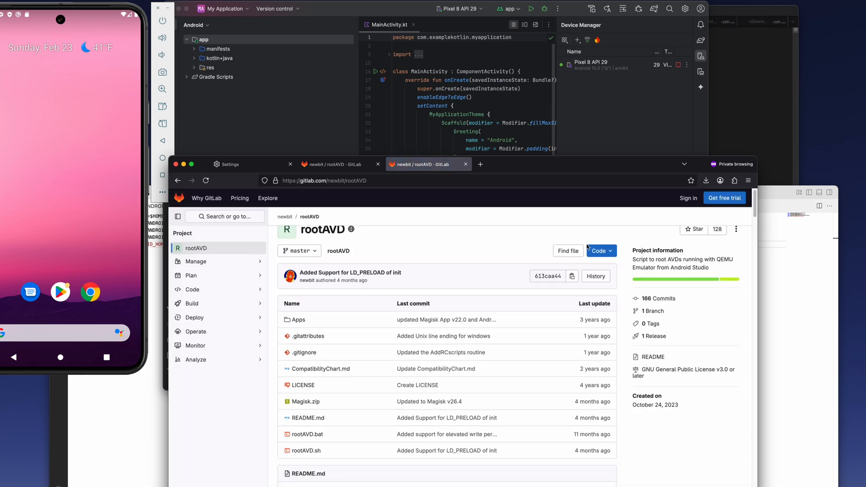
click(601, 250)
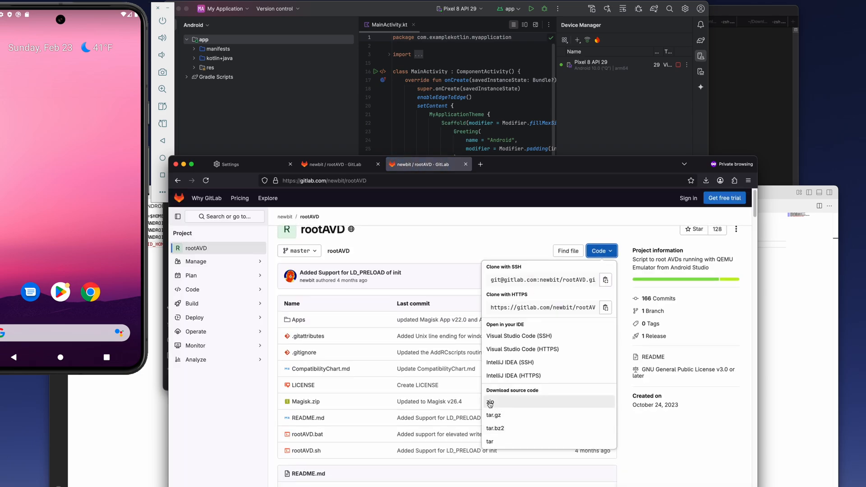
click(489, 402)
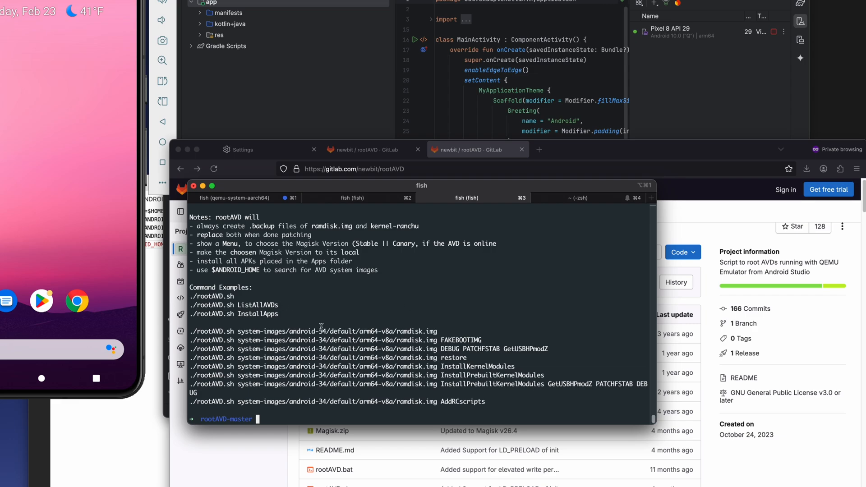
Run ./rootAVD.sh on the android-29 Play Store arm64-v8a ramdisk.img, then adb devices and adb kill-server after no ADB connection.
double_click(233, 306)
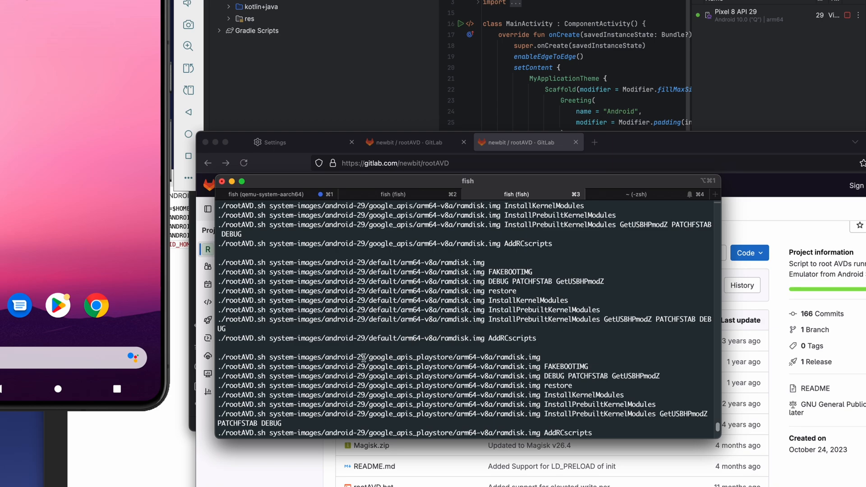
double_click(411, 357)
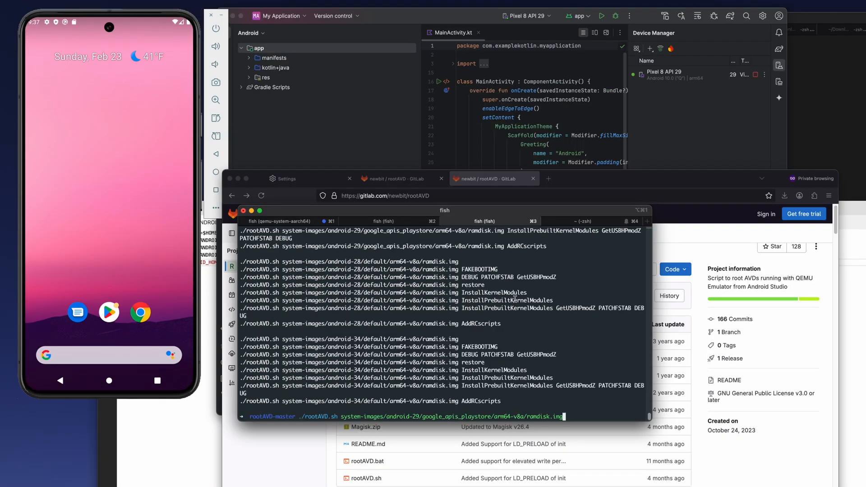
key(Return)
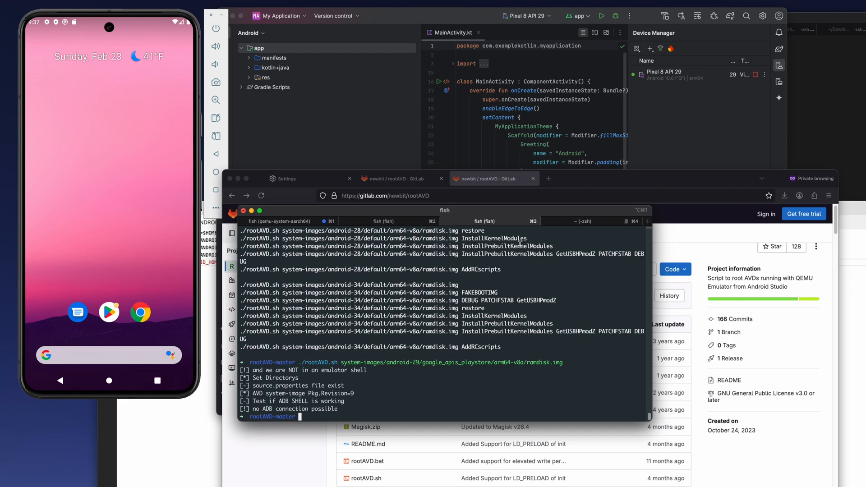
text(adb devices)
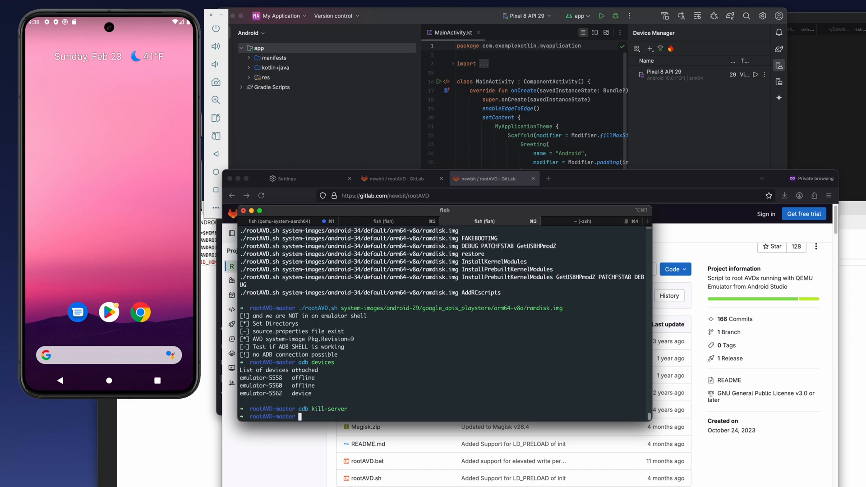
text(adb kill-server)
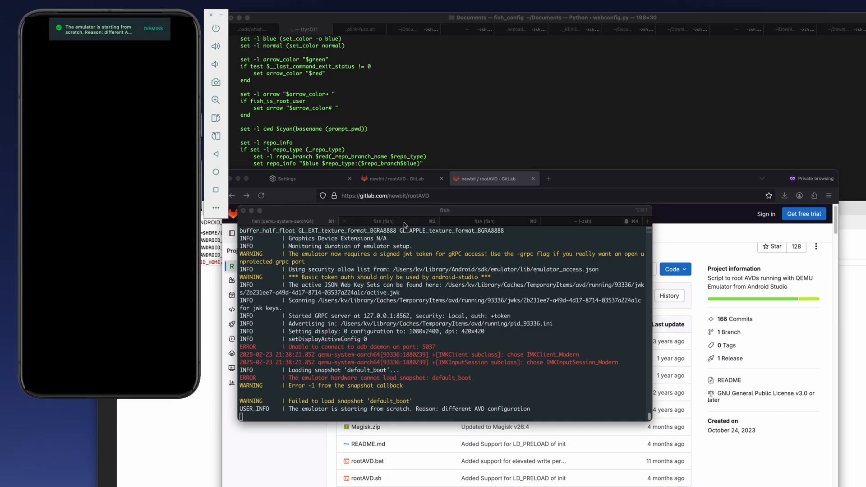
With emulator-5562 connected, run ./rootAVD.sh on the android-29 Play Store ramdisk.img to patch it with Magisk.
click(484, 222)
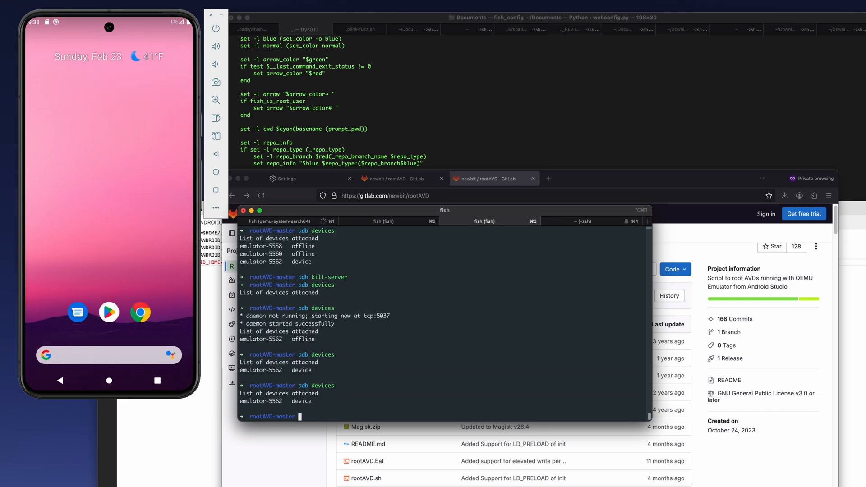
text(./rootAVD.sh system-images/android-29/google_apis_playstore/arm64-v8a/ramdisk.img)
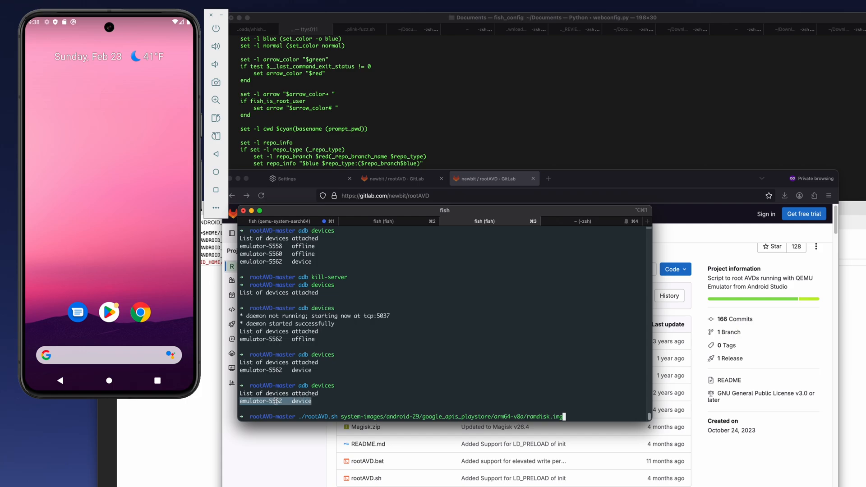
mouse_move(418, 370)
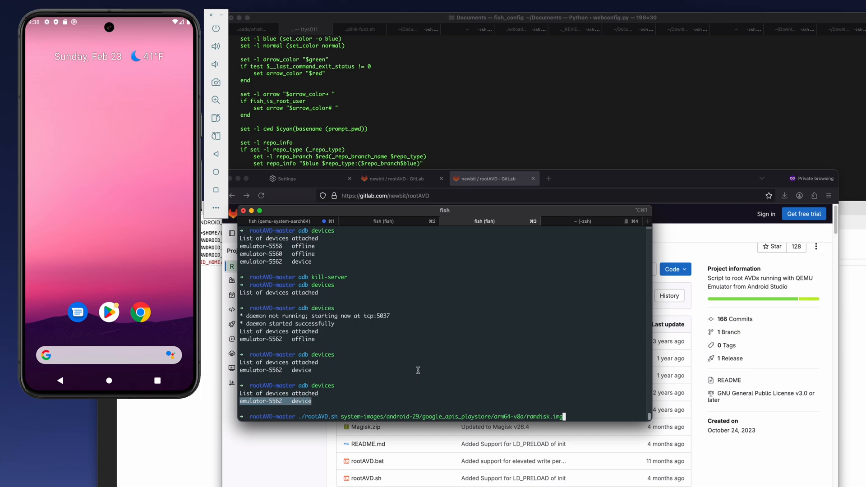
mouse_move(422, 358)
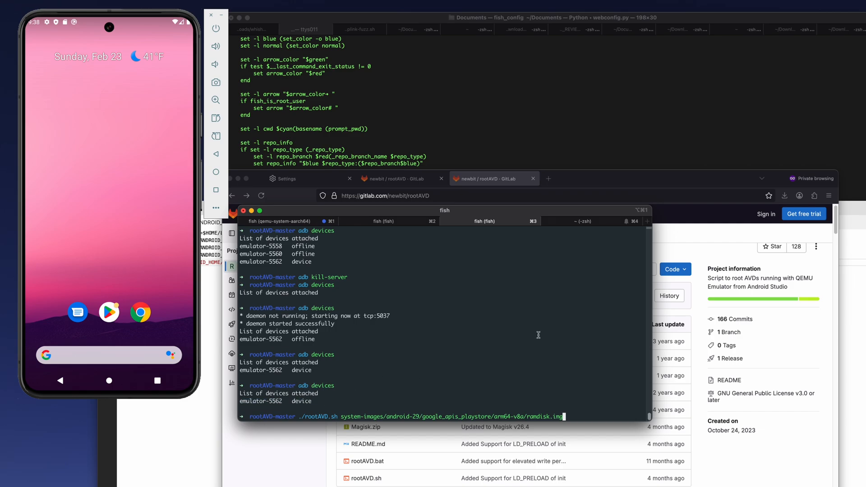
mouse_move(563, 292)
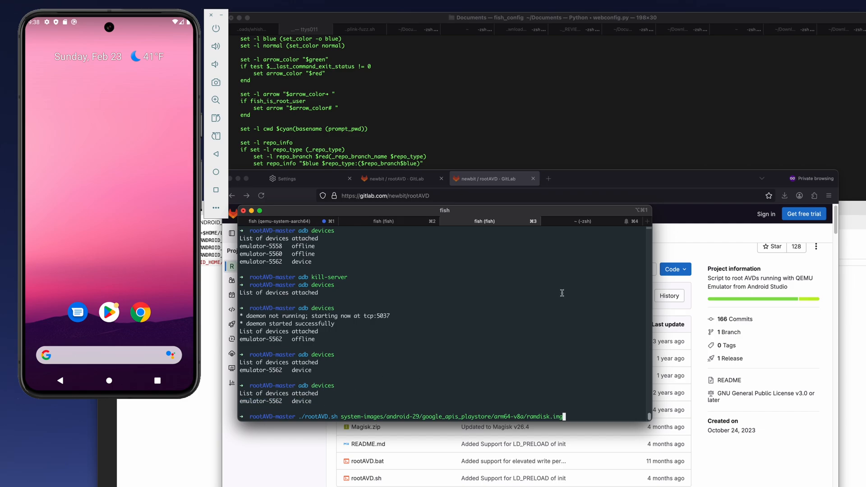
key(Return)
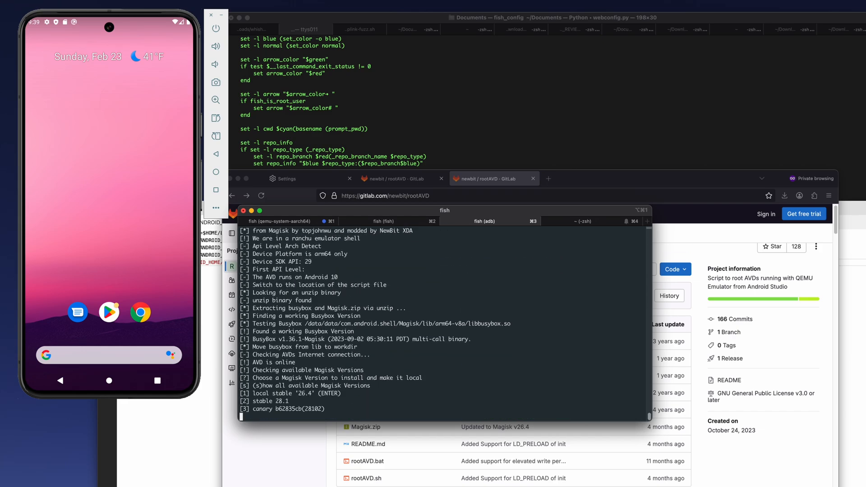
mouse_move(380, 354)
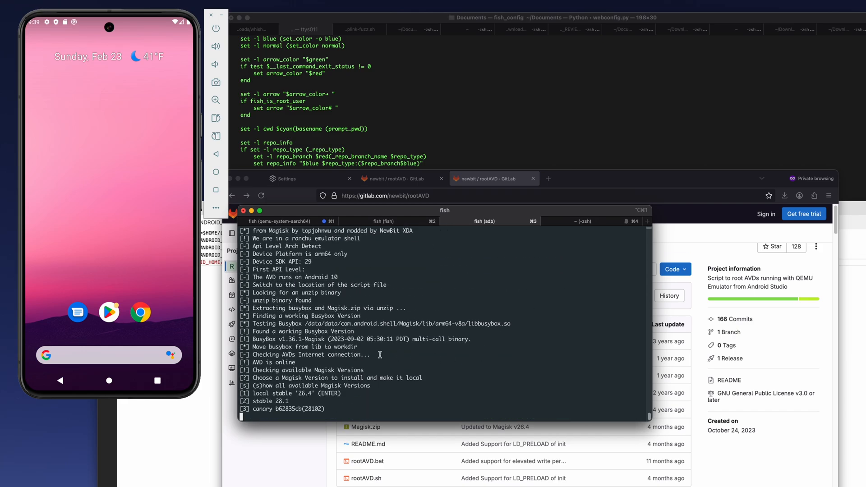
double_click(298, 339)
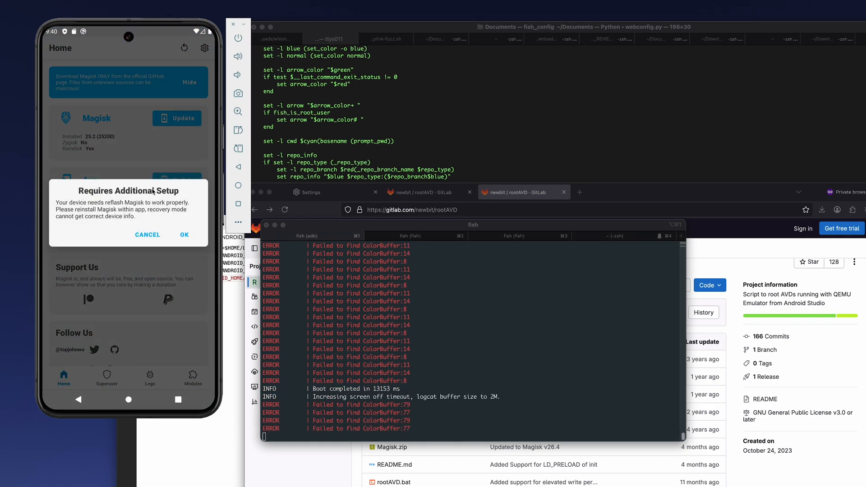
Accept Magisk's additional setup, allow storage, run a Direct Install of Magisk 26.4 and reboot.
click(184, 234)
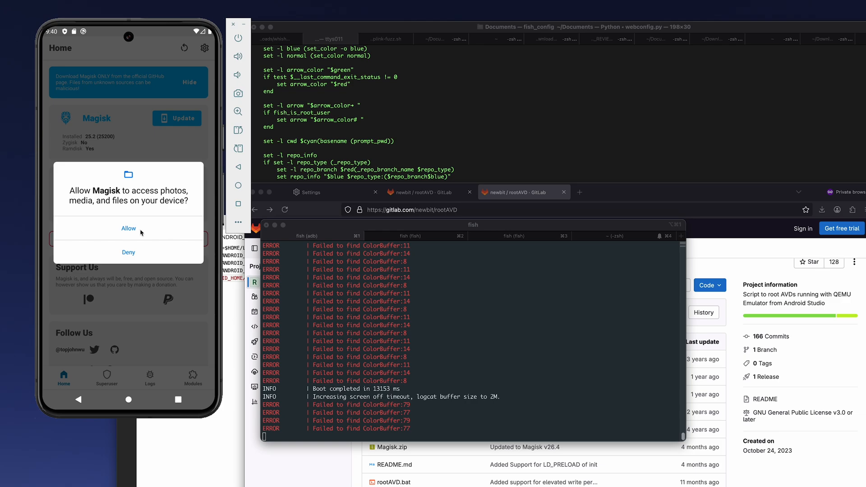
click(128, 228)
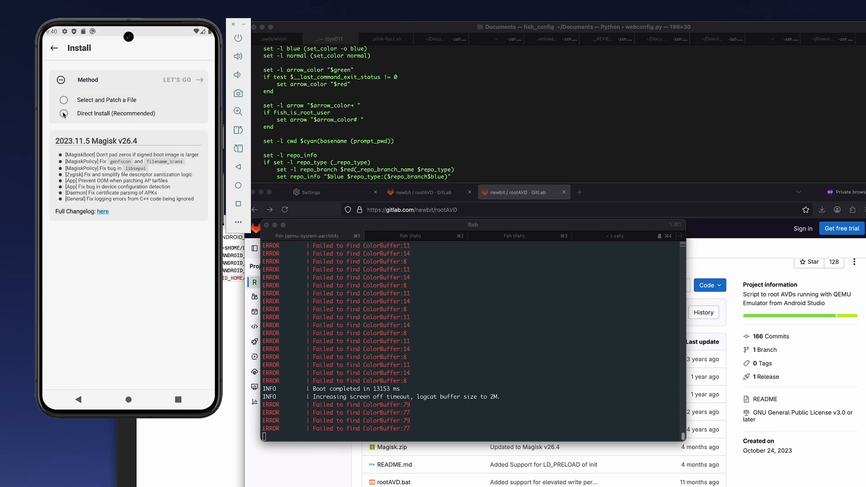
click(63, 114)
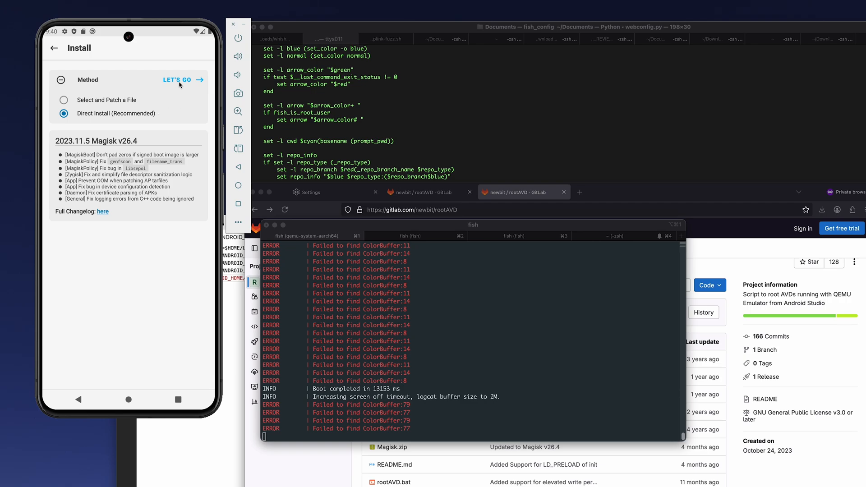
click(180, 79)
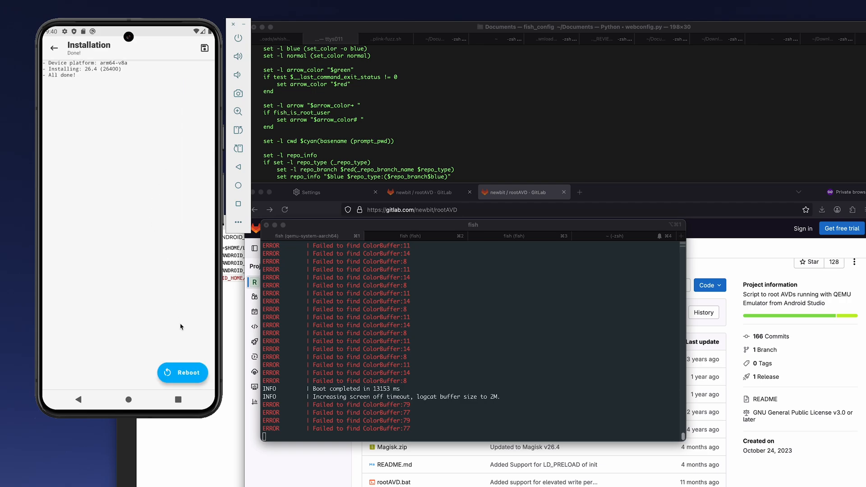
click(183, 373)
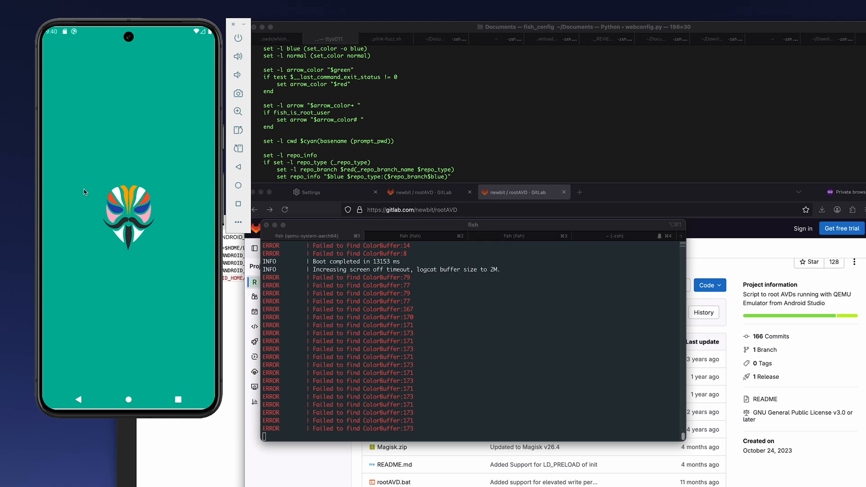
mouse_move(116, 147)
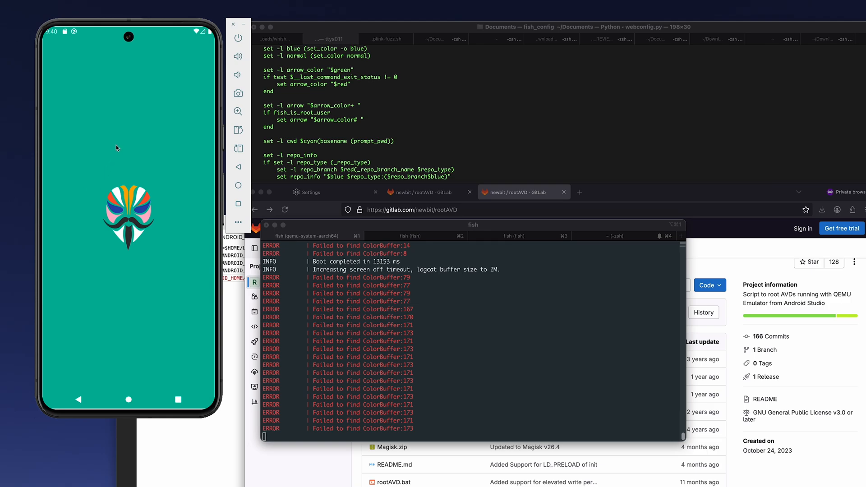
mouse_move(152, 152)
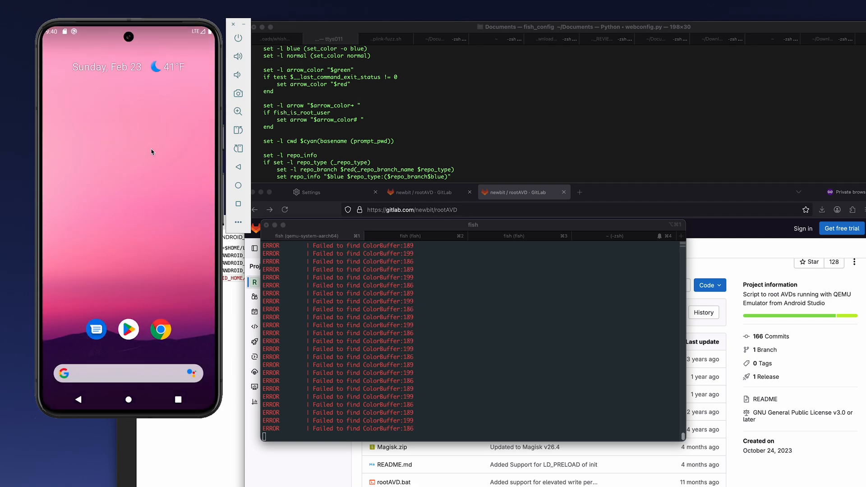
mouse_move(144, 55)
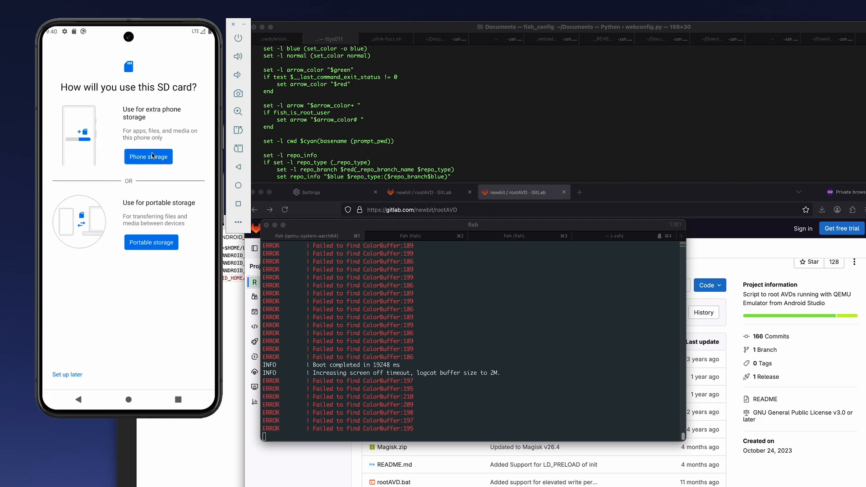
Set the virtual SD card up as phone storage and move content onto it.
click(148, 156)
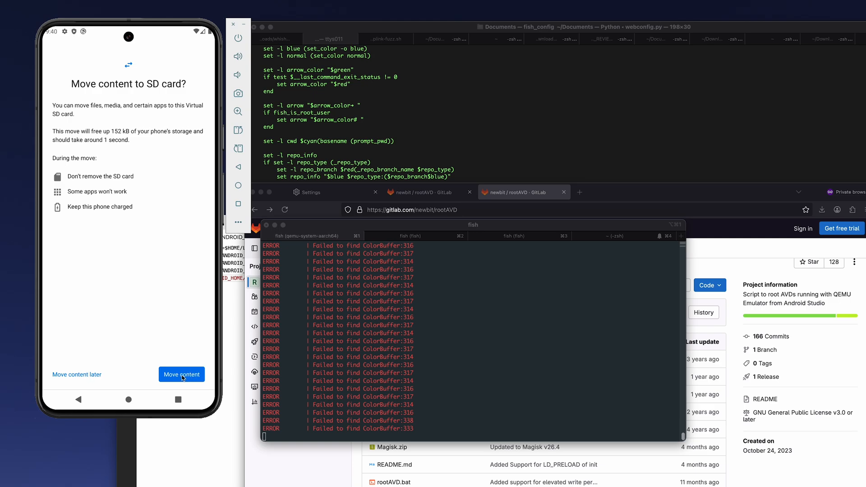
click(182, 374)
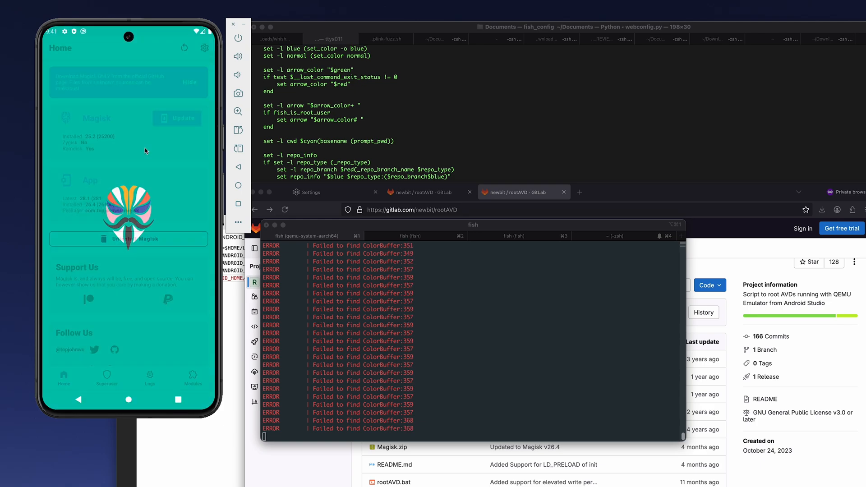
Allow storage access for the second Magisk direct install and reboot the emulator.
click(182, 117)
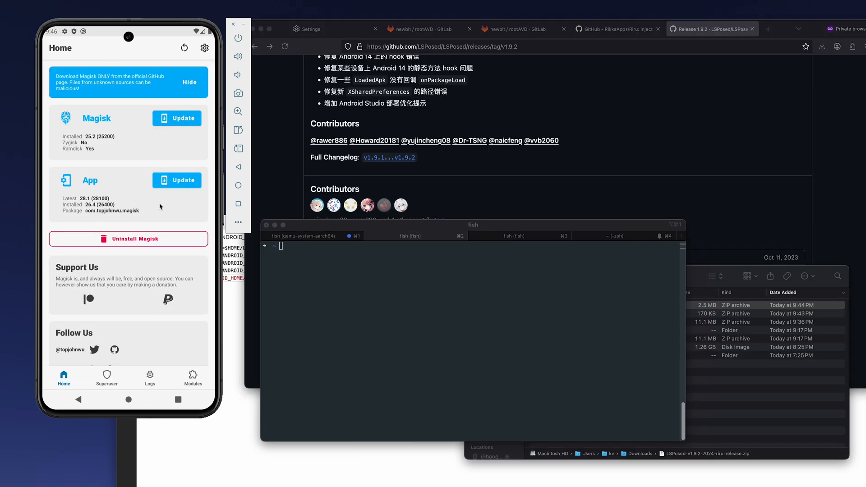
mouse_move(153, 142)
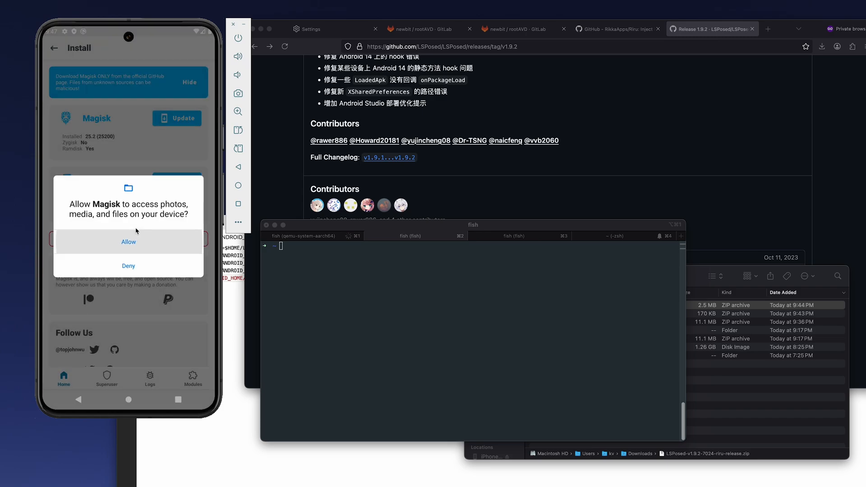
click(128, 242)
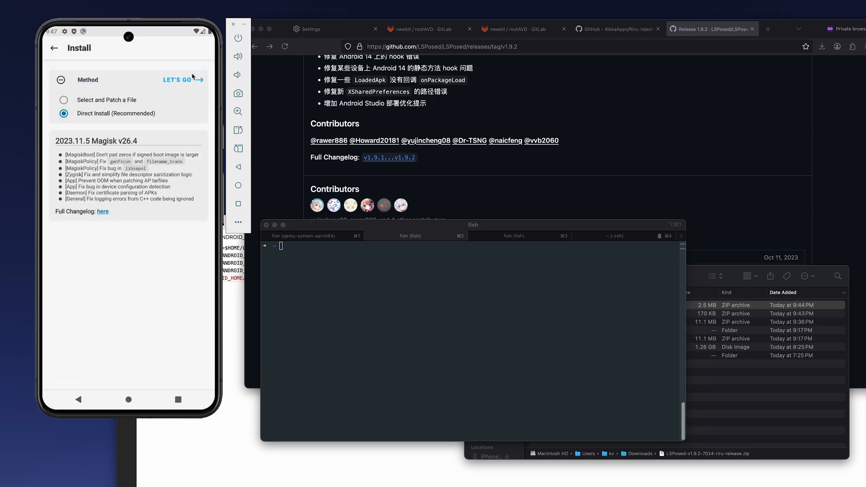
click(178, 80)
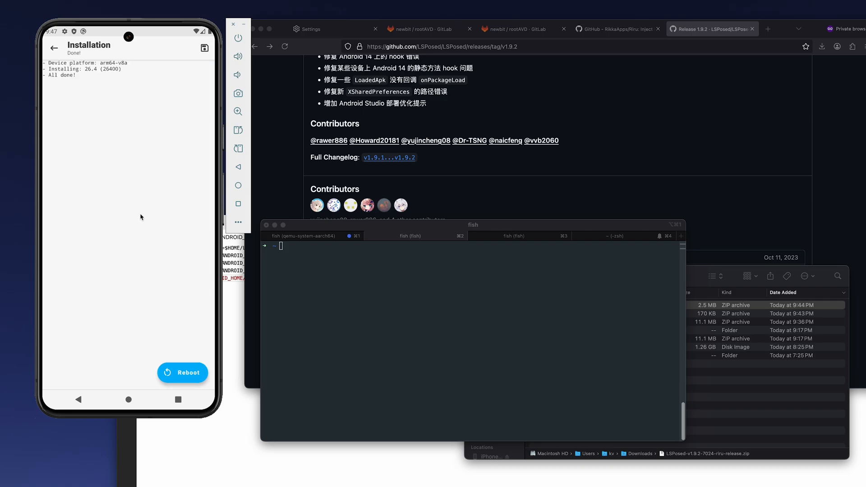
mouse_move(162, 343)
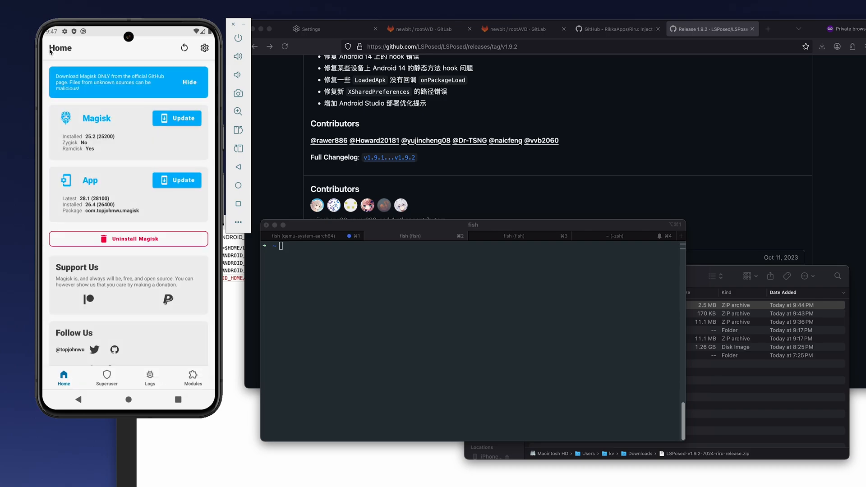
mouse_move(181, 145)
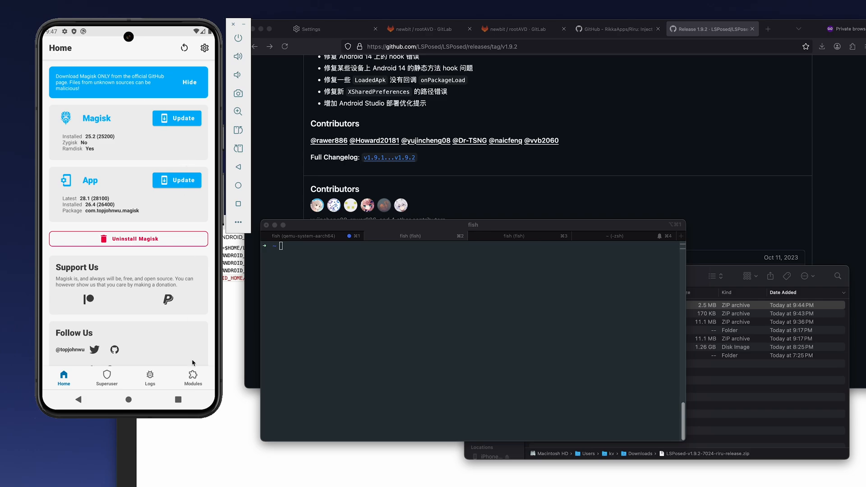
From Magisk Modules > Install from storage, go to the Riru latest release in Firefox and download the Riru and LSPosed Riru zips.
click(193, 378)
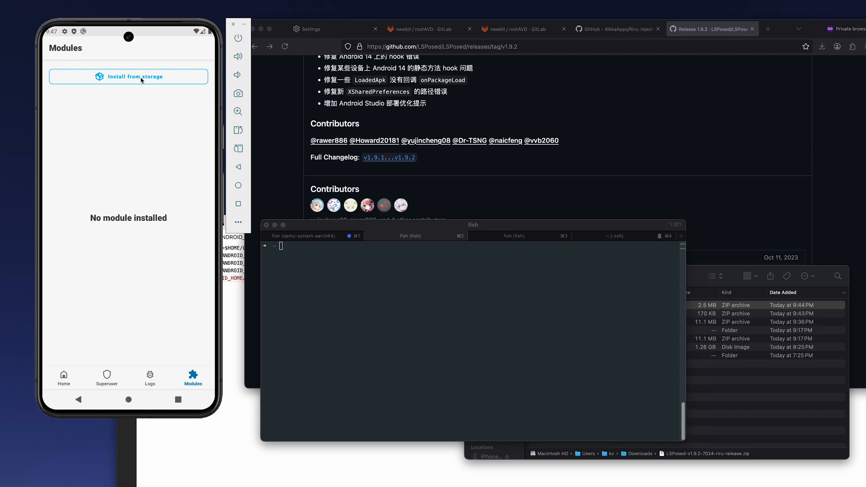
click(128, 76)
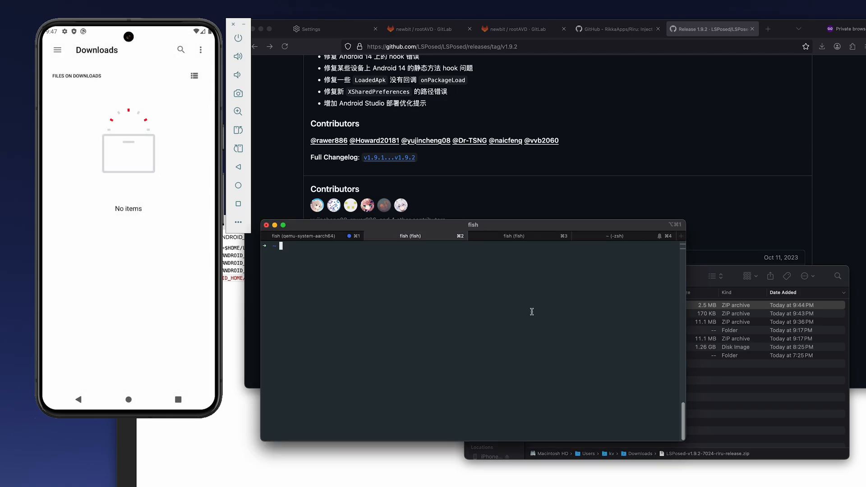
click(614, 29)
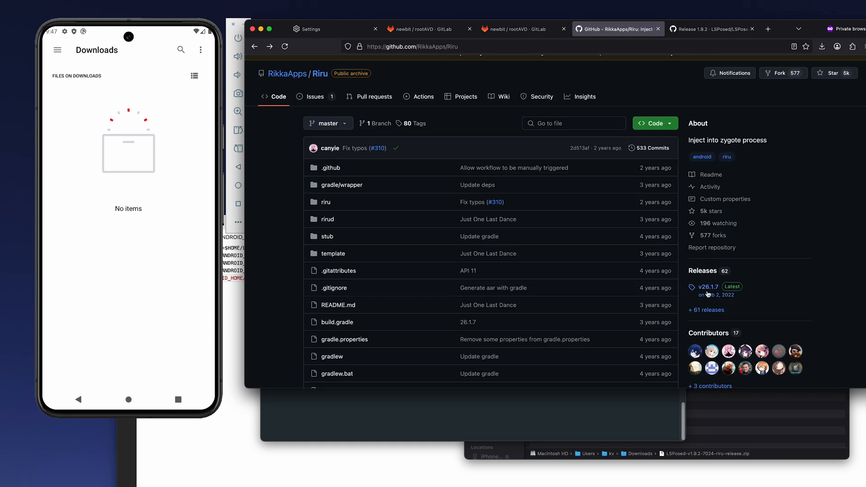
click(708, 288)
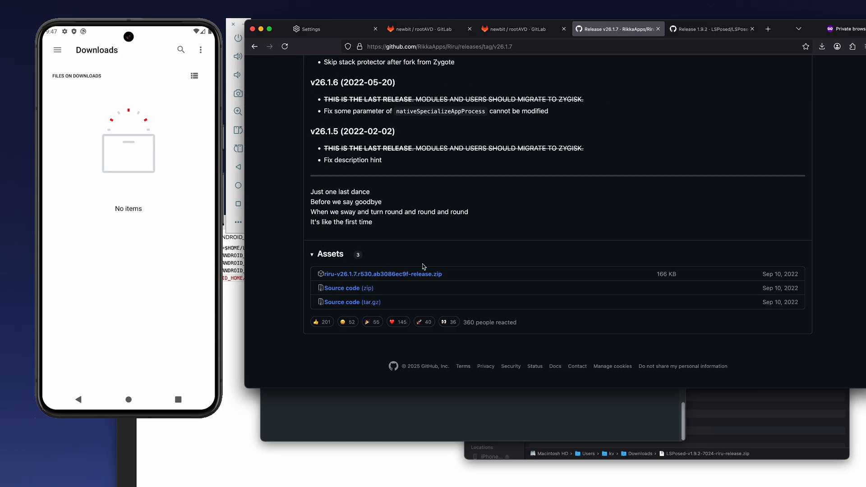
click(712, 29)
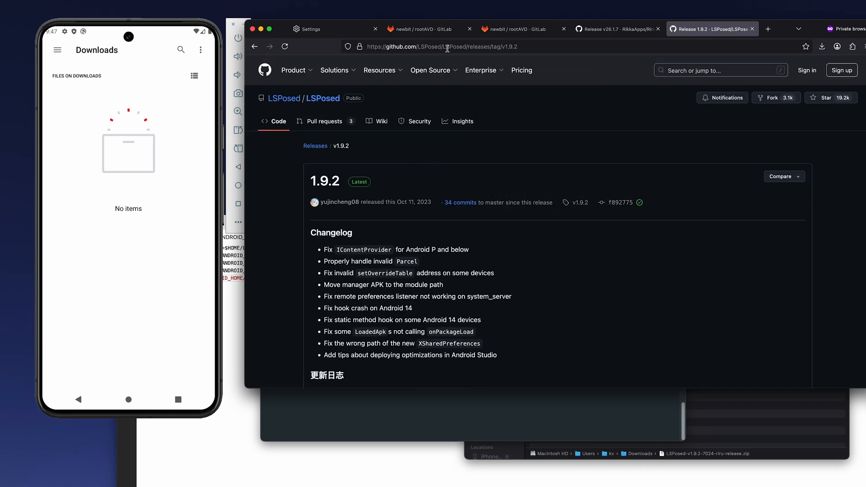
scroll(down, 3)
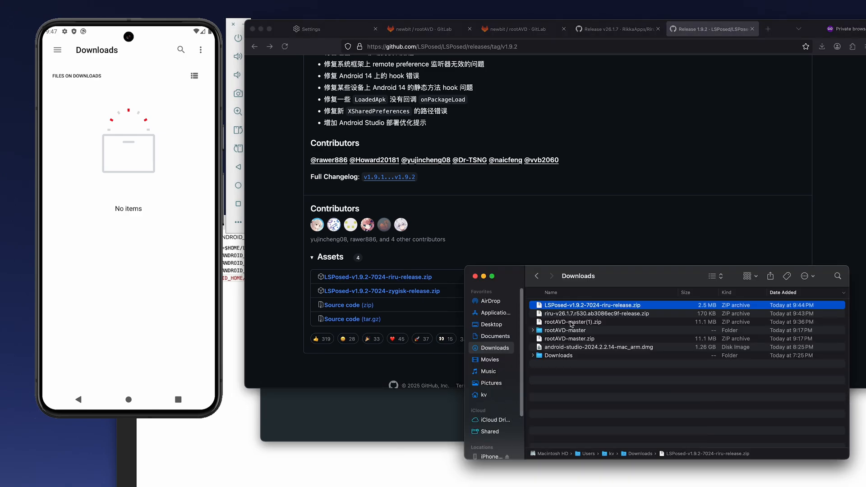
Drop the Riru and LSPosed zips onto the emulator's Downloads and pick the Riru zip to install.
click(596, 314)
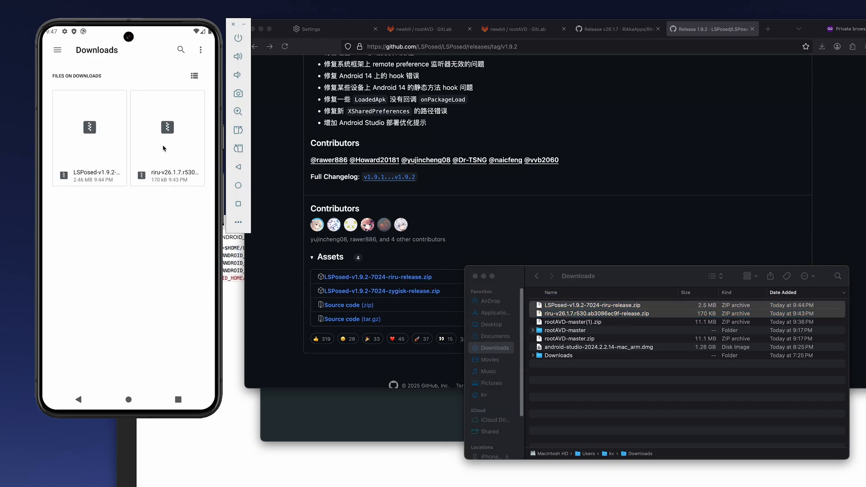
click(168, 127)
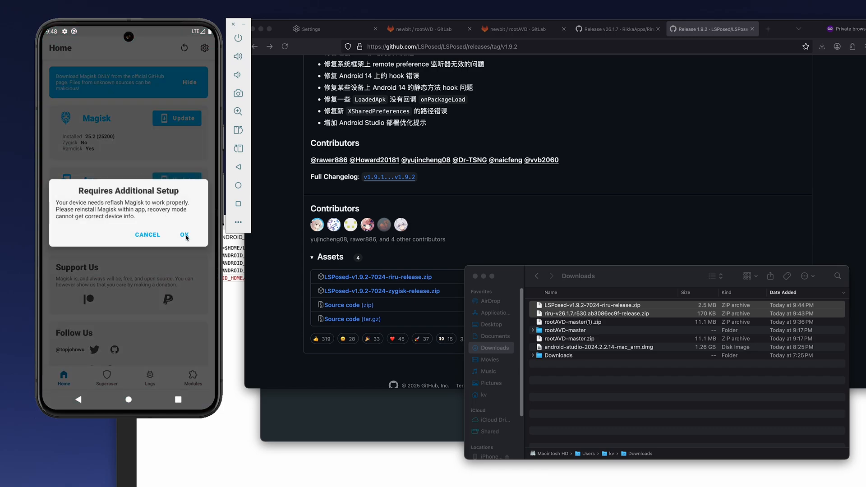
Dismiss the setup prompt, confirm installing the LSPosed module and reboot the emulator.
click(185, 234)
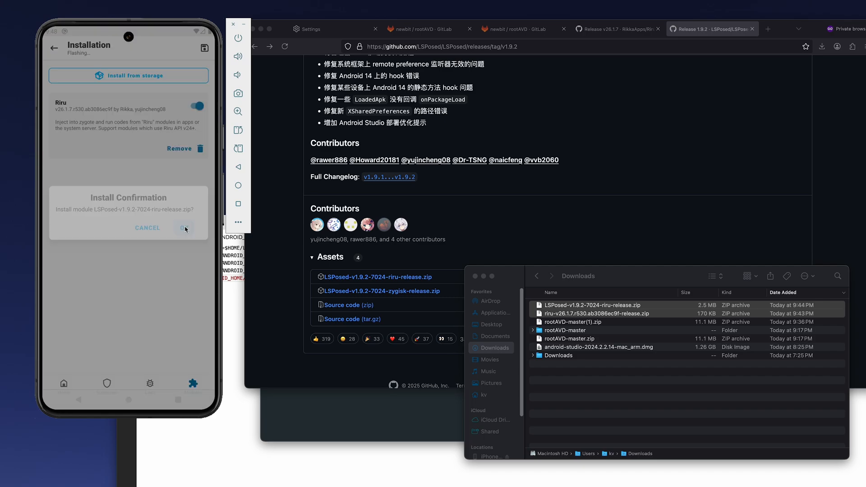
click(184, 228)
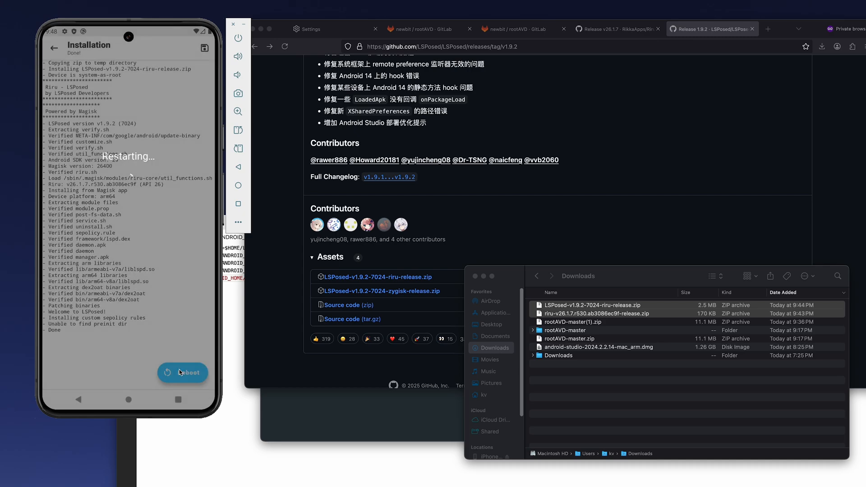
click(183, 372)
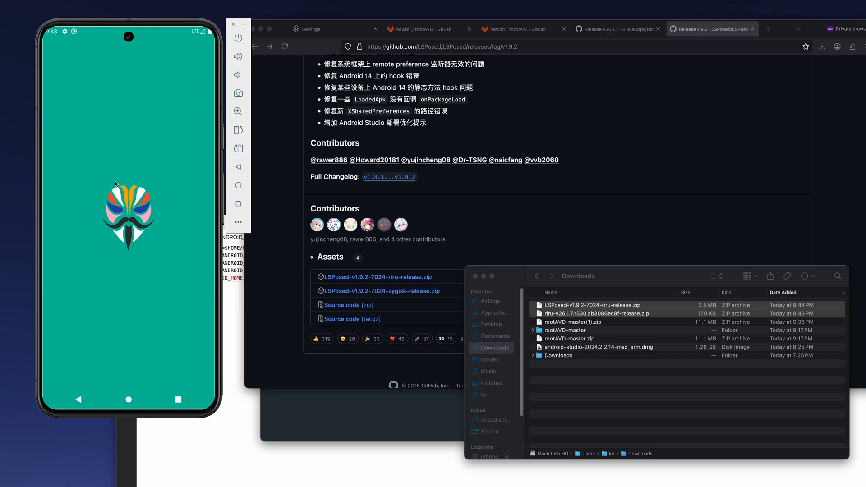
mouse_move(133, 154)
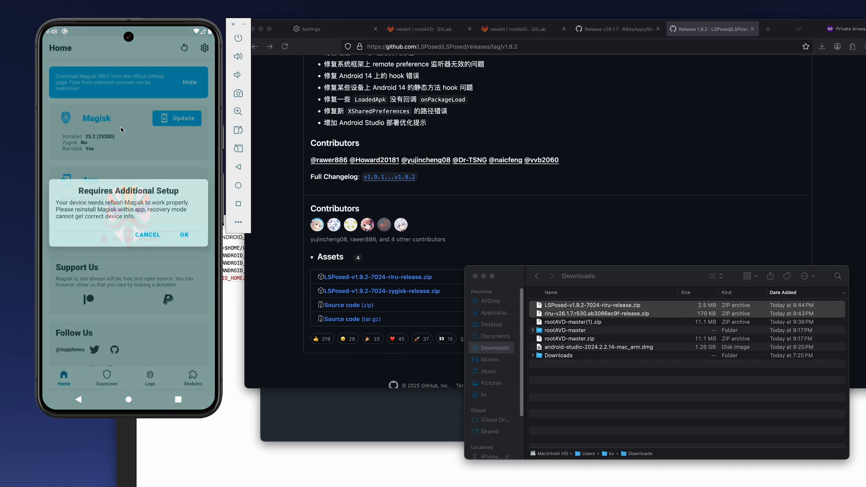
Launch LSPosed manager from its 'LSPosed loaded' notification and dismiss the welcome dialog.
click(184, 235)
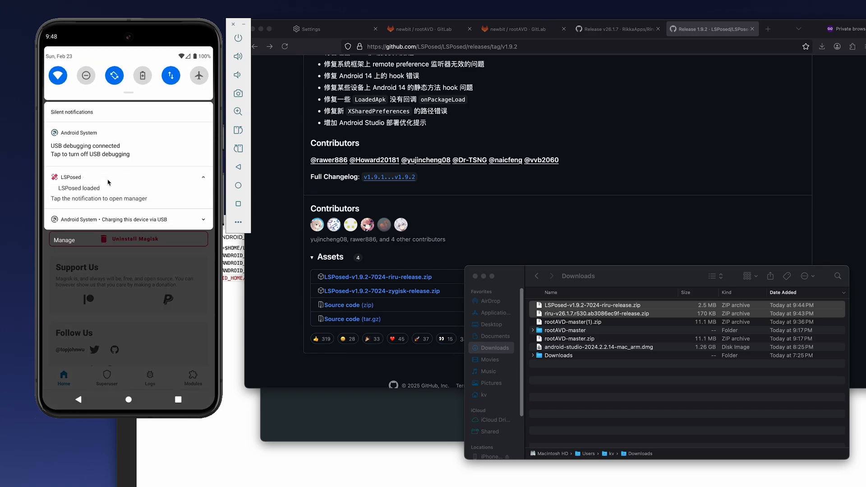
click(128, 188)
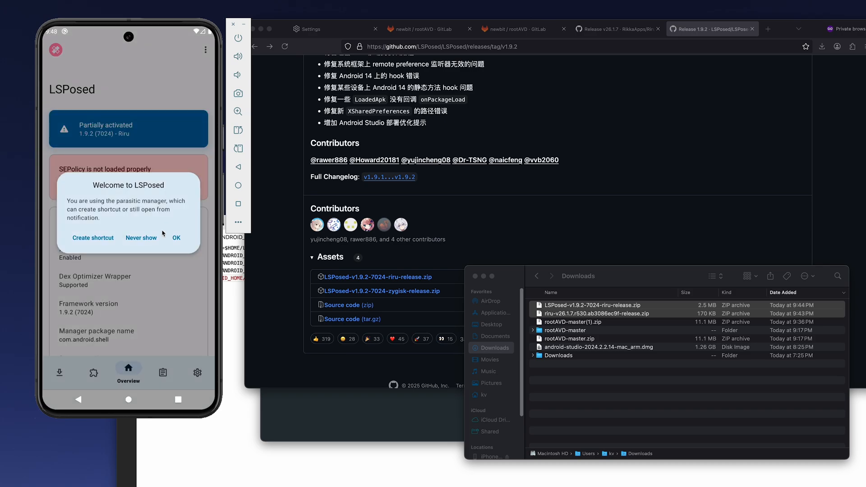
click(176, 237)
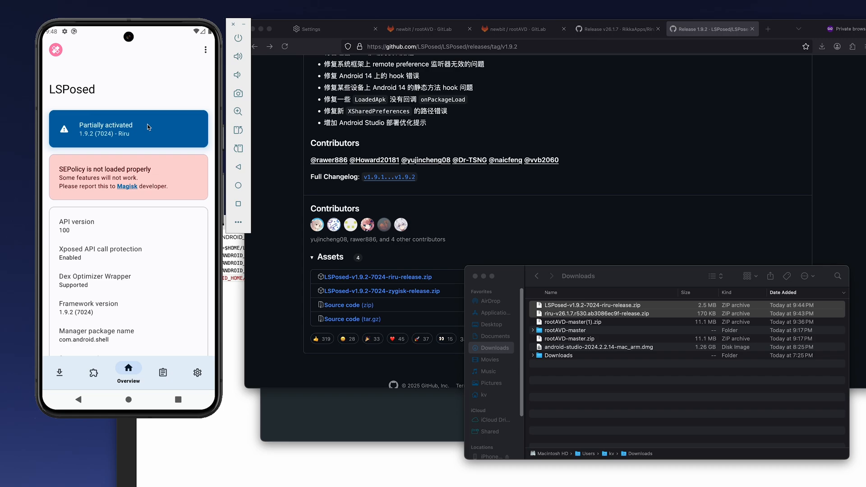
scroll(down, 3)
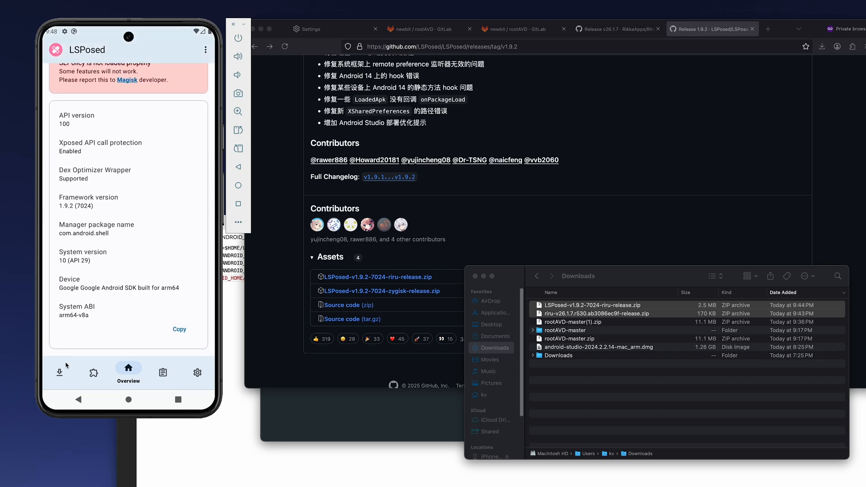
Browse the LSPosed module repository, then return to the emulator home screen.
click(59, 373)
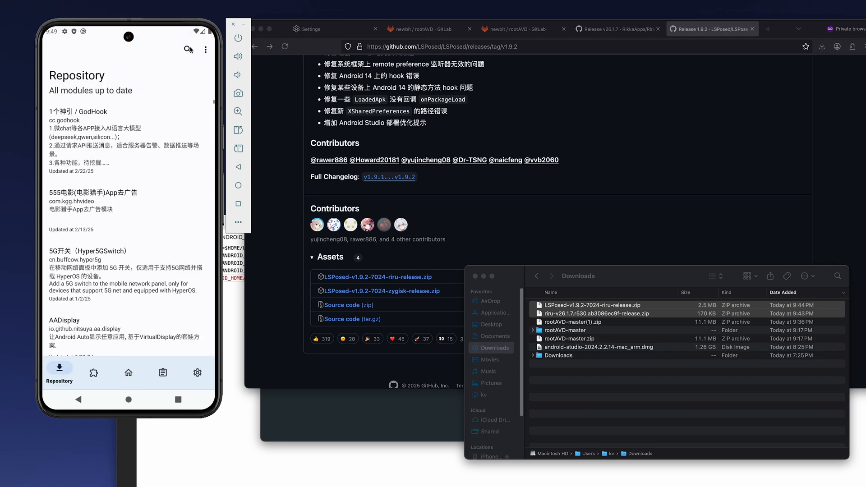
click(129, 399)
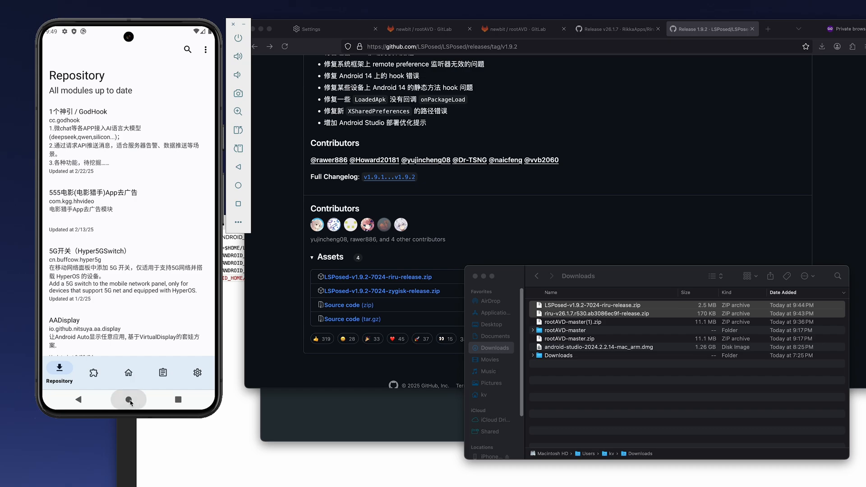
click(128, 400)
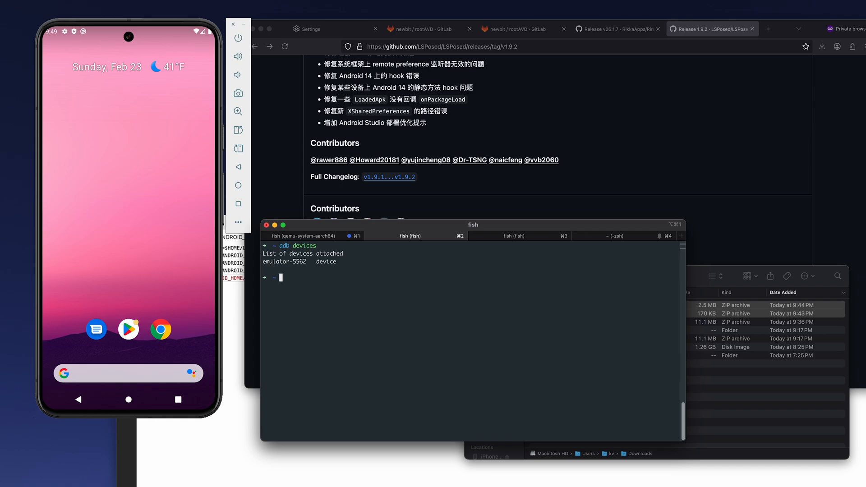
Restart adb as root, enter adb shell on the emulator and run su.
text(adb shell)
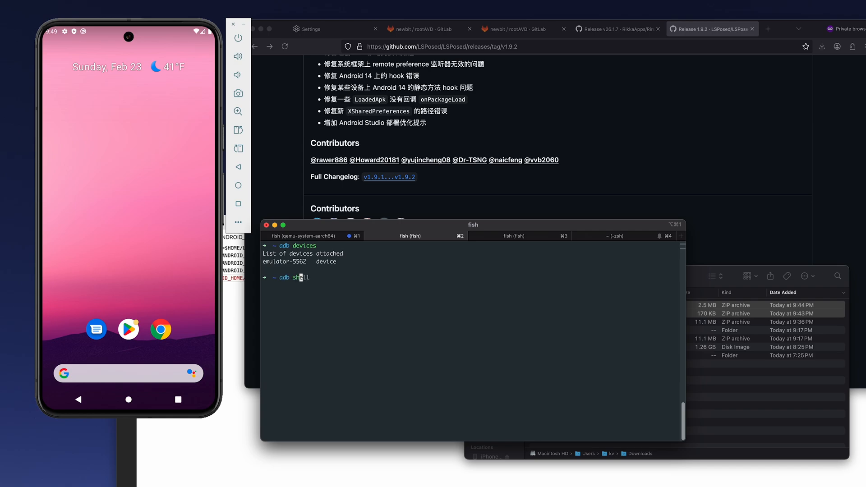
key(Backspace)
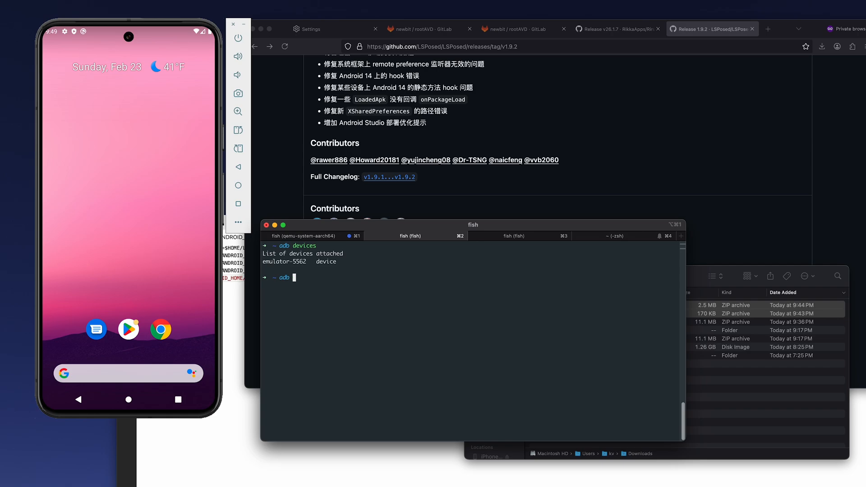
text(root)
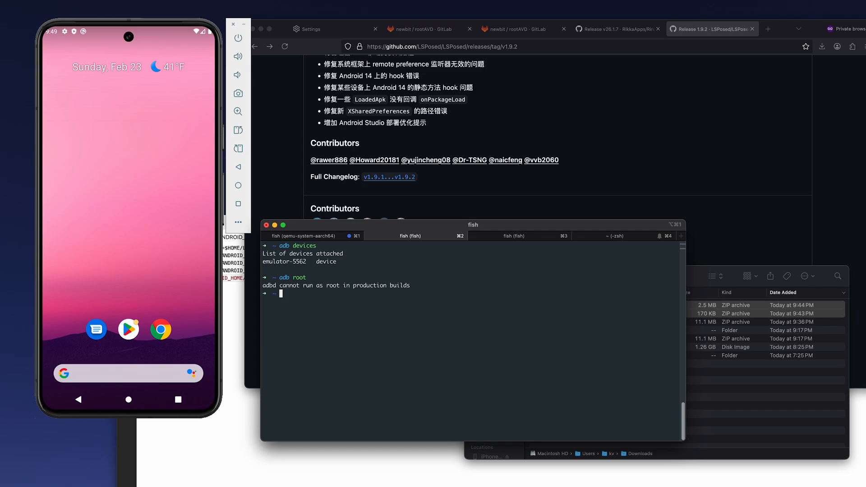
text(adb root)
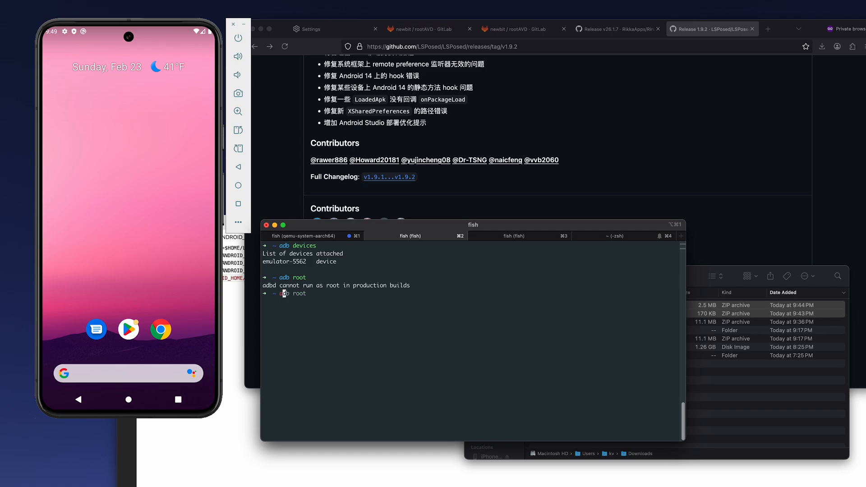
text(adb shell)
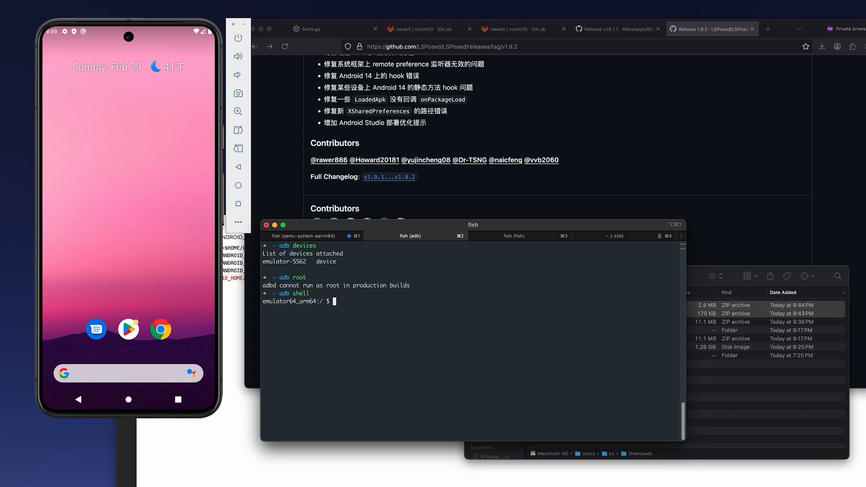
text(su)
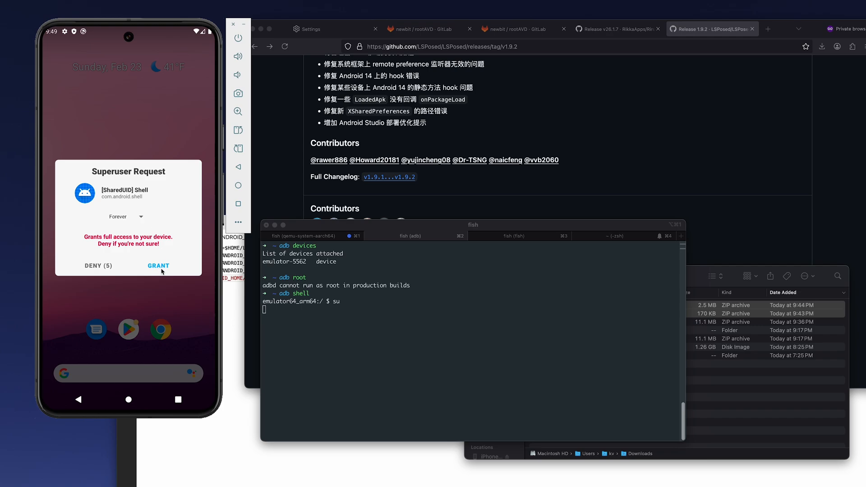
Grant the Superuser request to Shell and confirm uid=0(root) with id.
click(158, 265)
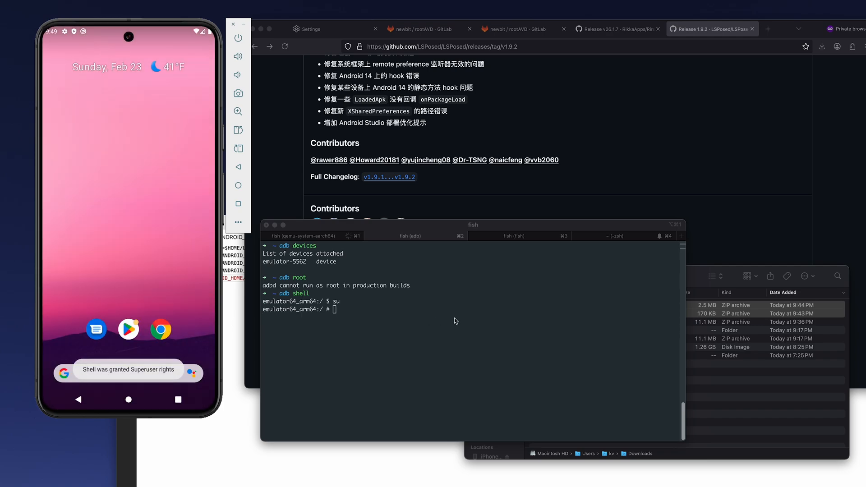
text(id)
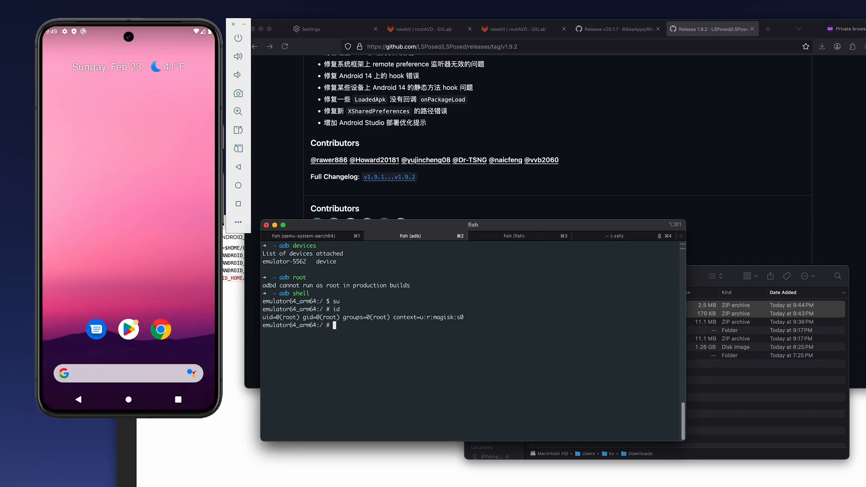